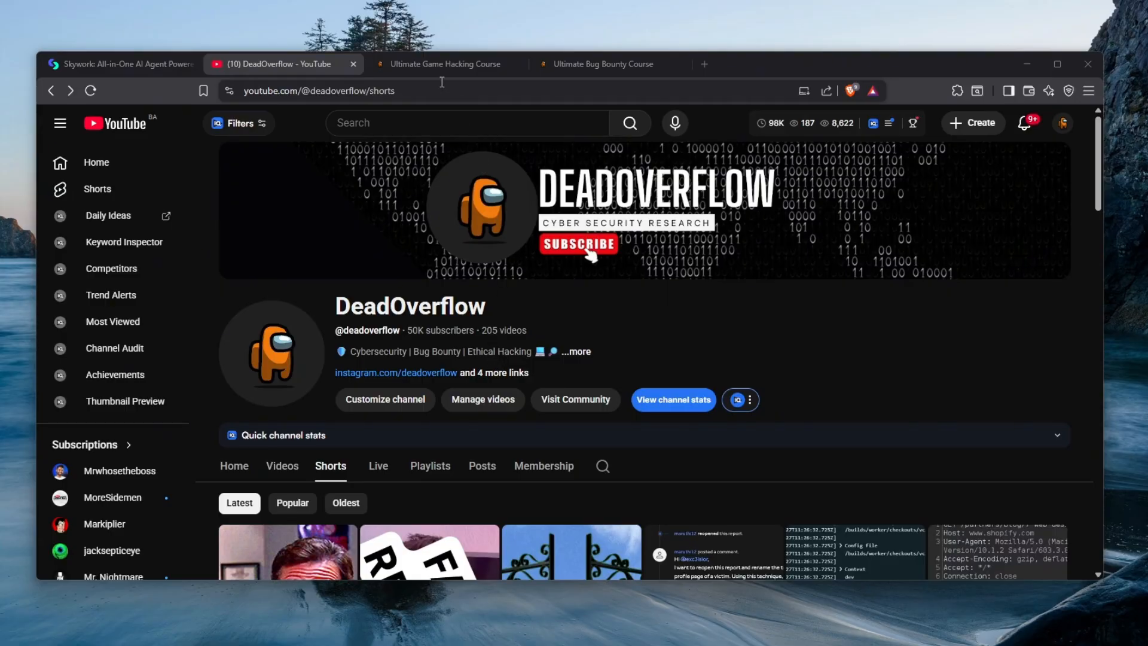
# Glance at the game hacking and bug bounty course tabs, then return to the Skywork tab.
pyautogui.click(446, 64)
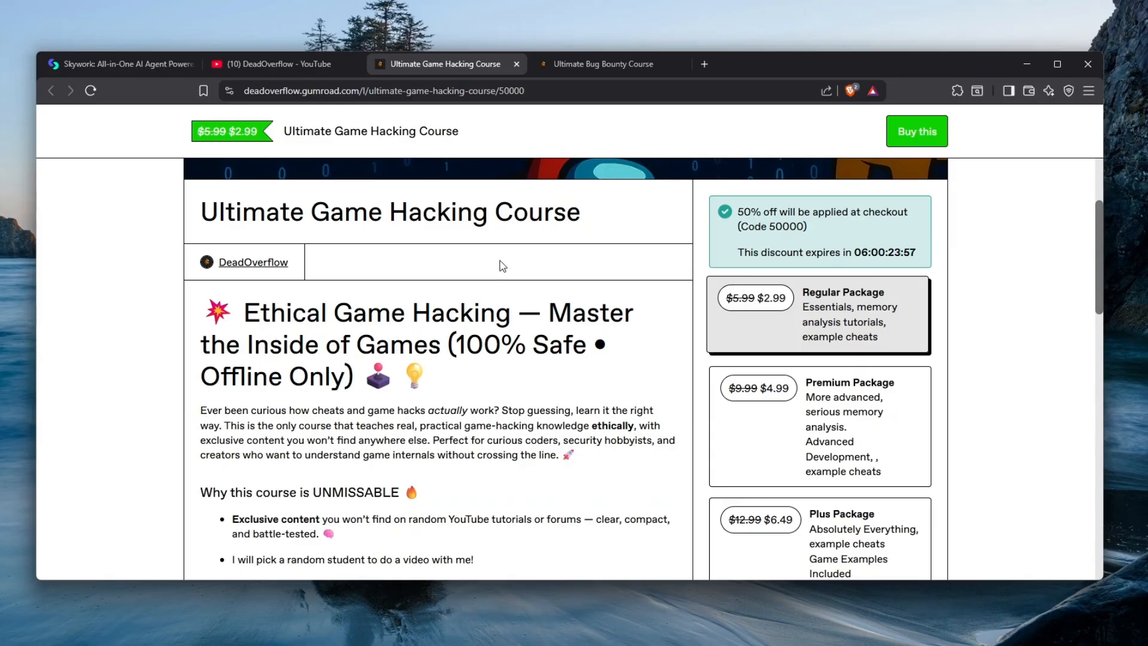
pyautogui.click(600, 63)
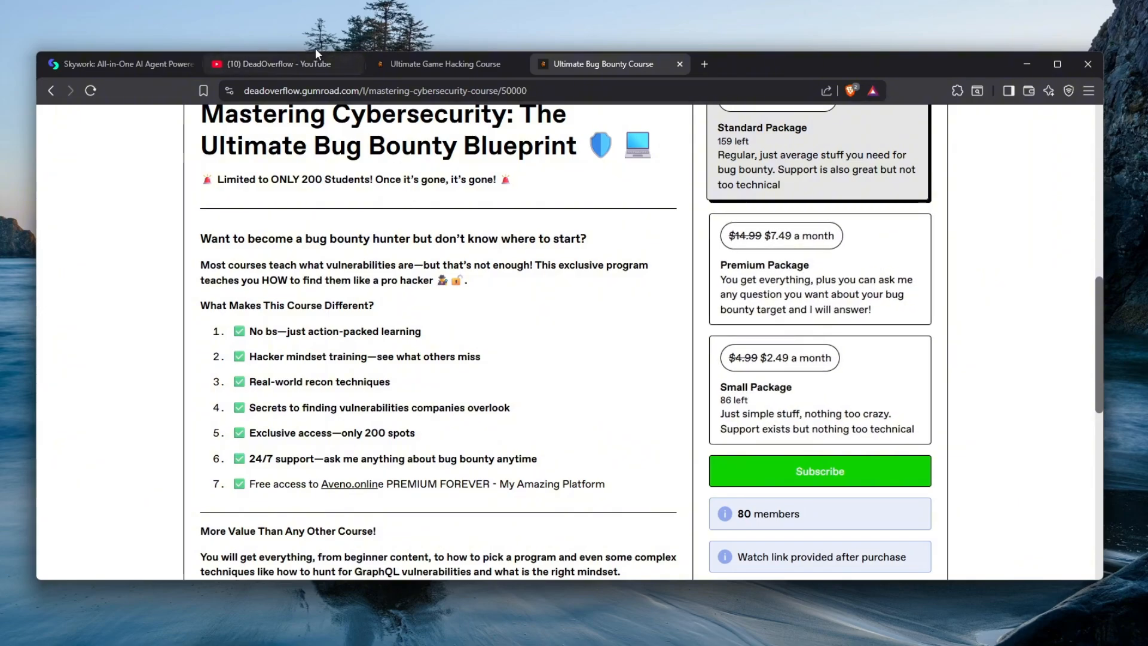
pyautogui.click(121, 64)
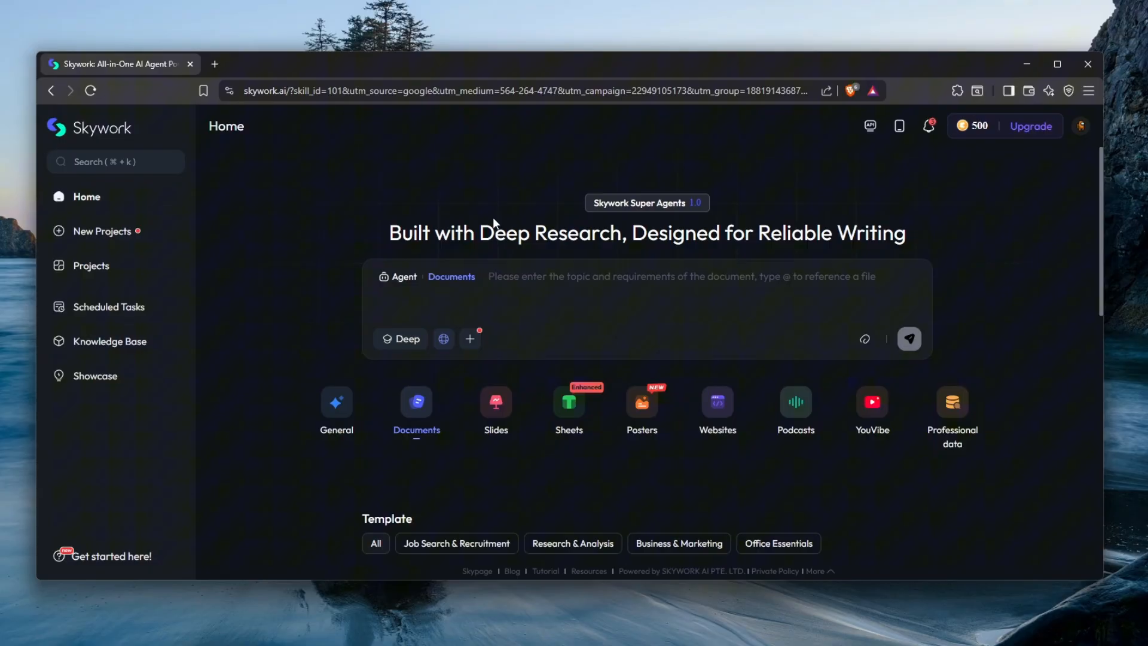
pyautogui.moveTo(507, 241)
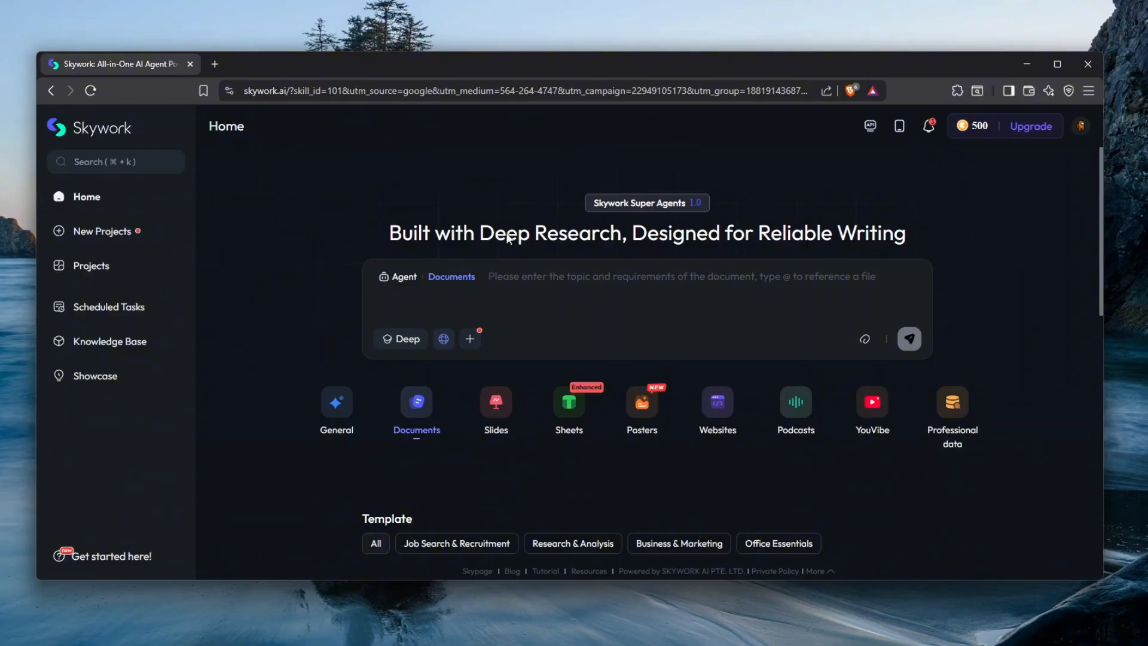
pyautogui.moveTo(449, 420)
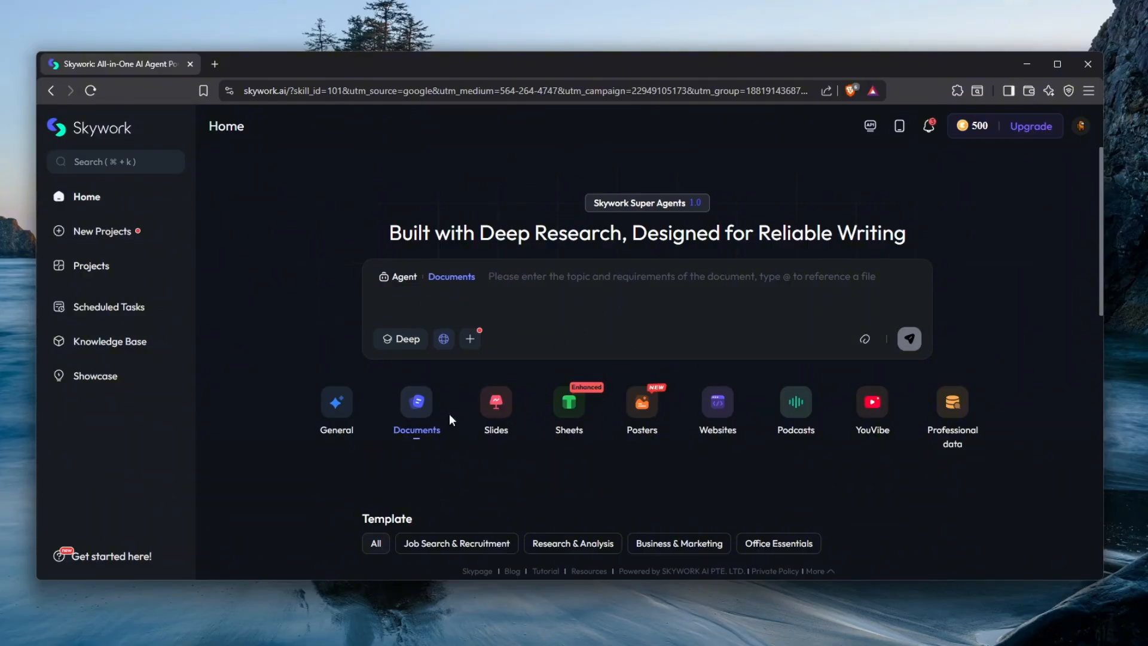
# Check the Slides and Websites agents, then settle on the Documents agent in Fast mode.
pyautogui.click(495, 406)
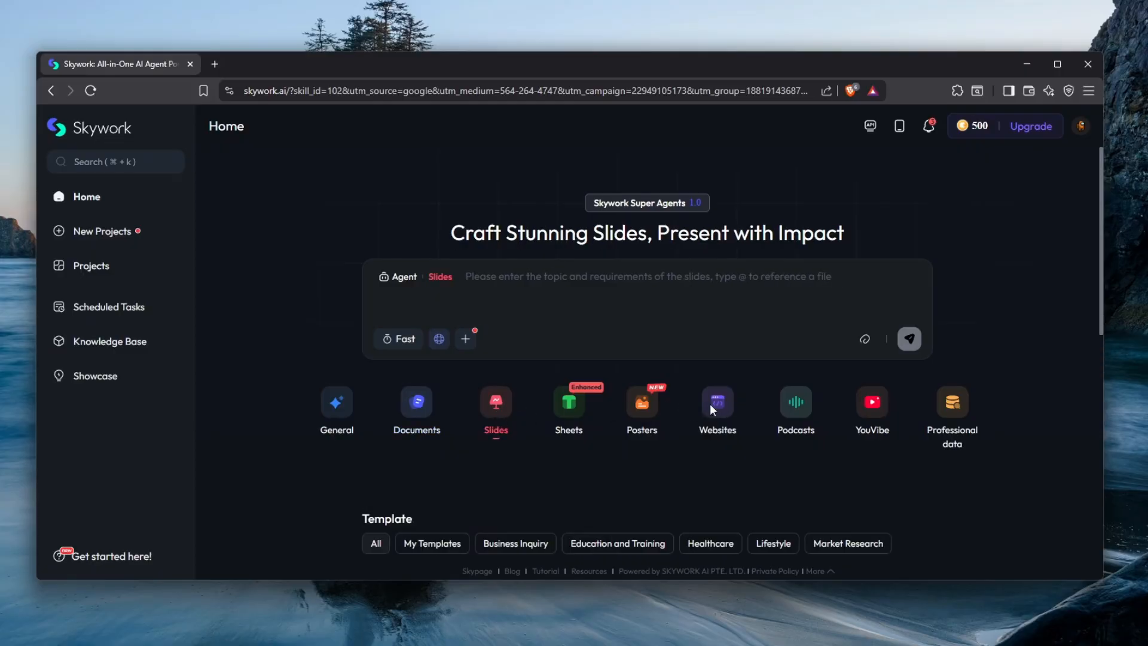
pyautogui.click(716, 402)
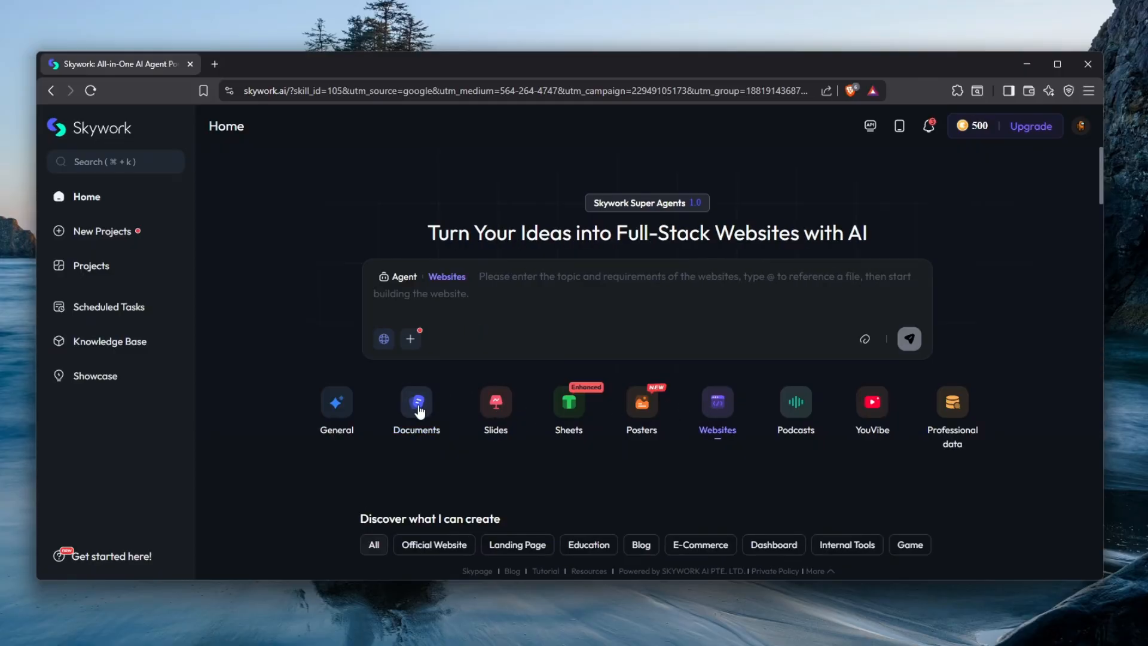
pyautogui.click(416, 406)
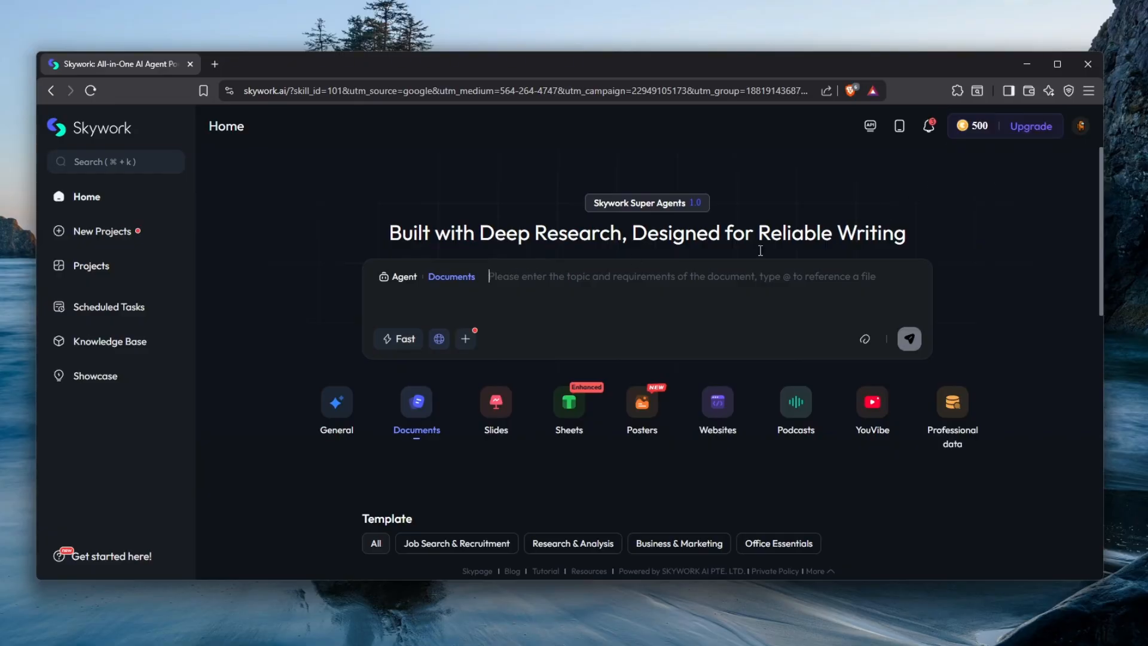
pyautogui.moveTo(901, 272)
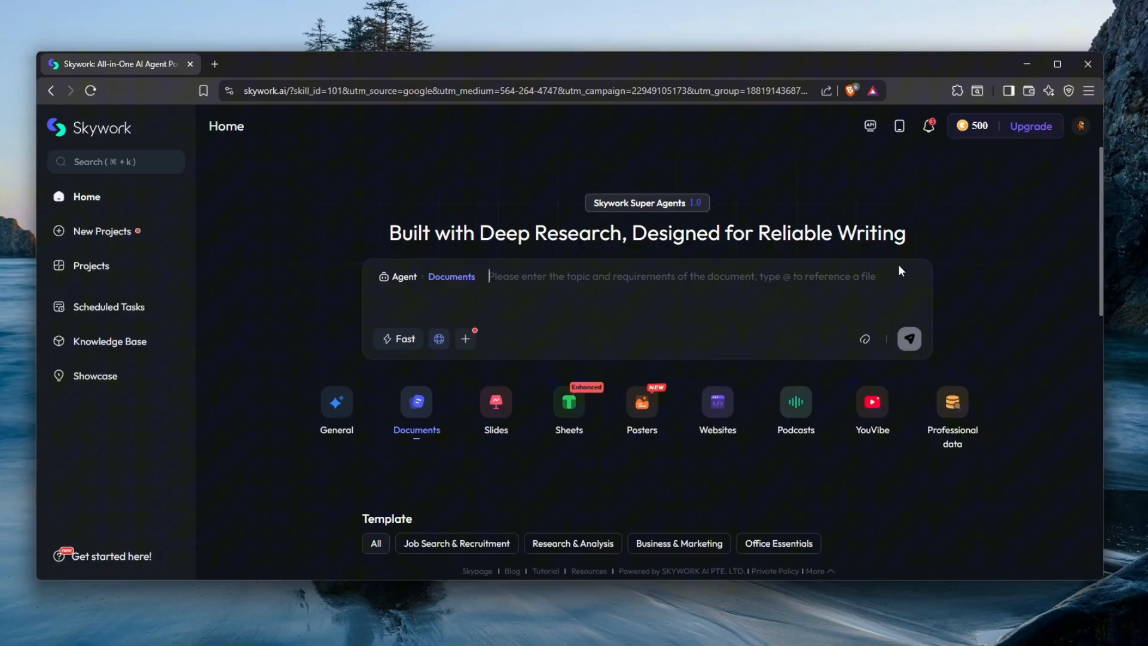
pyautogui.moveTo(989, 128)
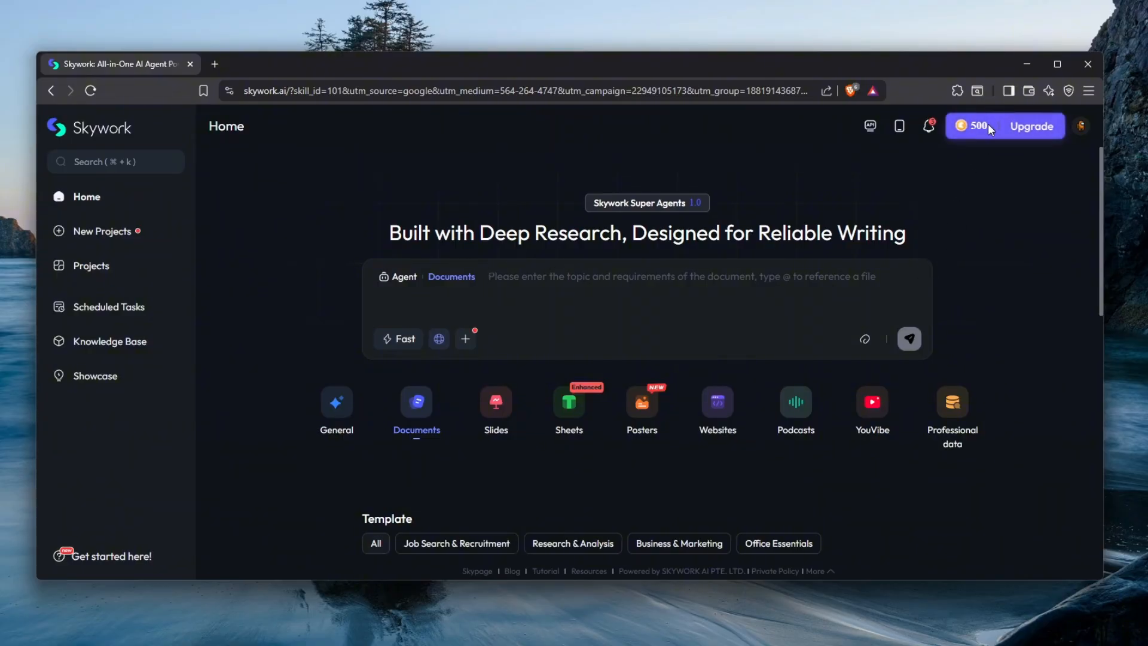
pyautogui.moveTo(951, 135)
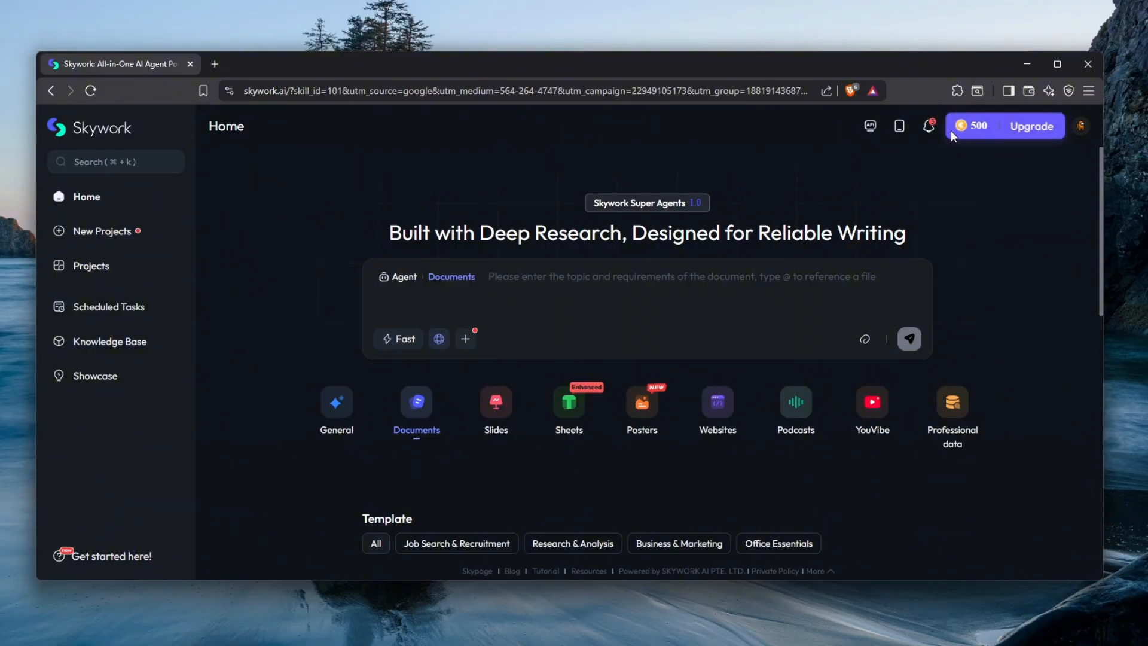
pyautogui.moveTo(826, 123)
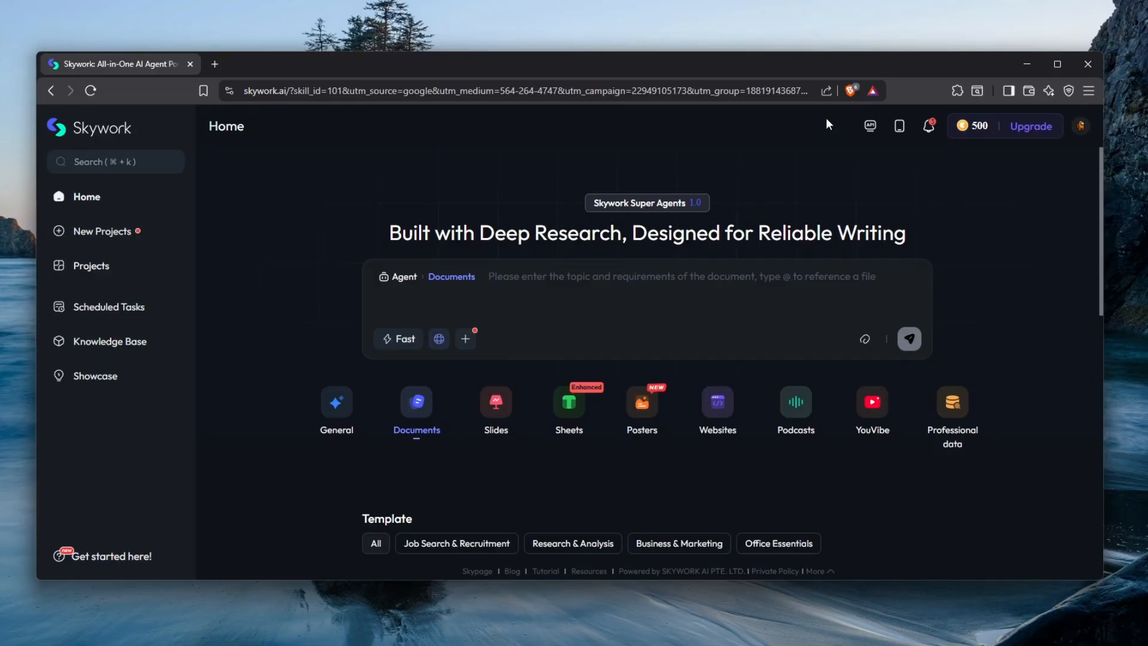
# Send 'make me a research on how quantum computing affects cybersecurity' to the Documents agent.
pyautogui.click(546, 286)
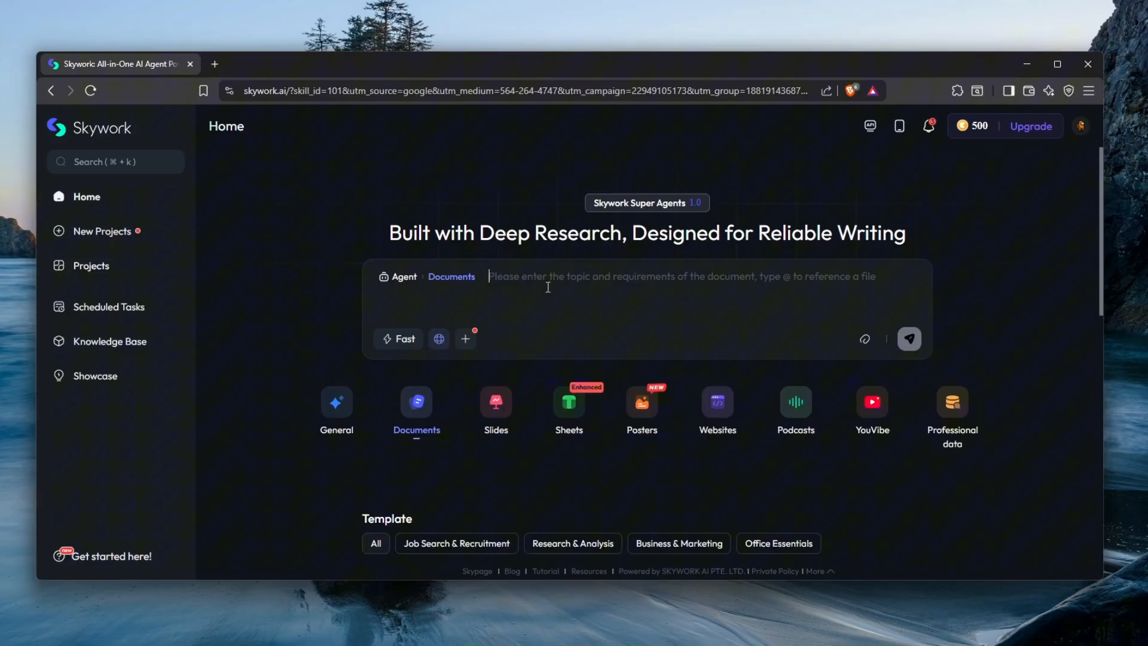
pyautogui.moveTo(554, 285)
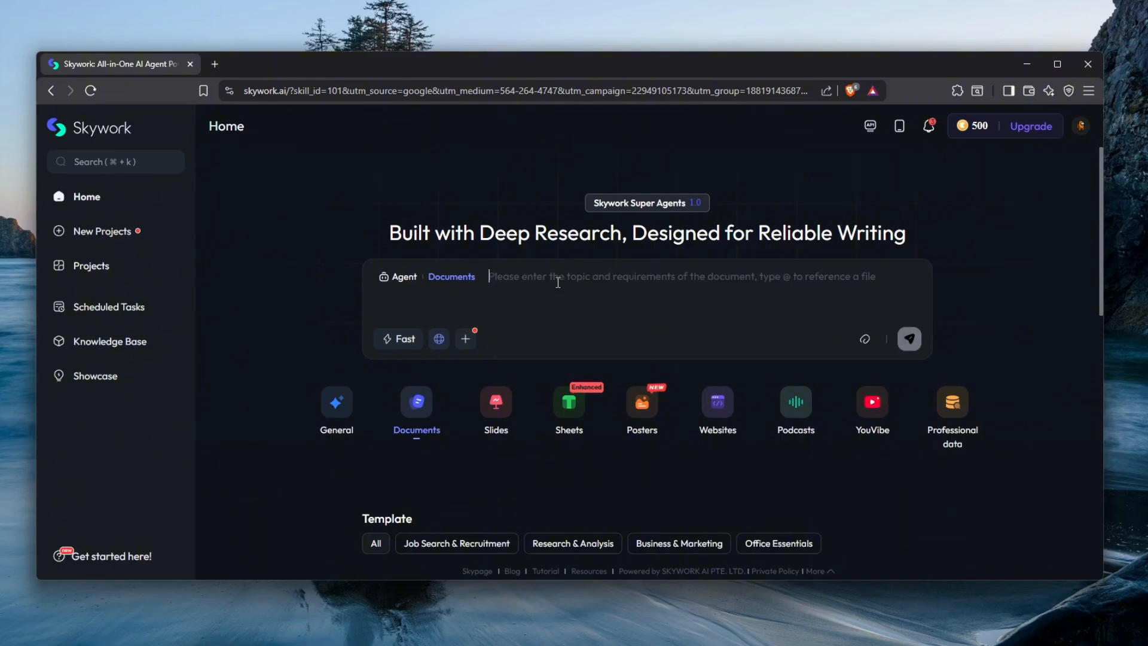
pyautogui.write('make me a scri')
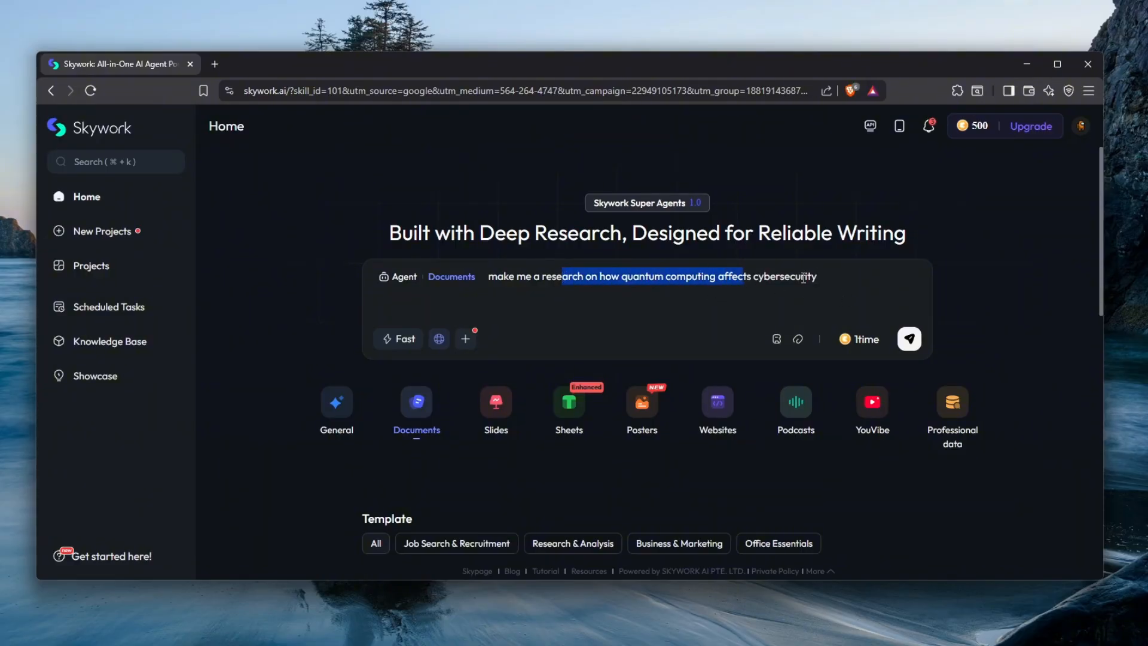
pyautogui.click(909, 338)
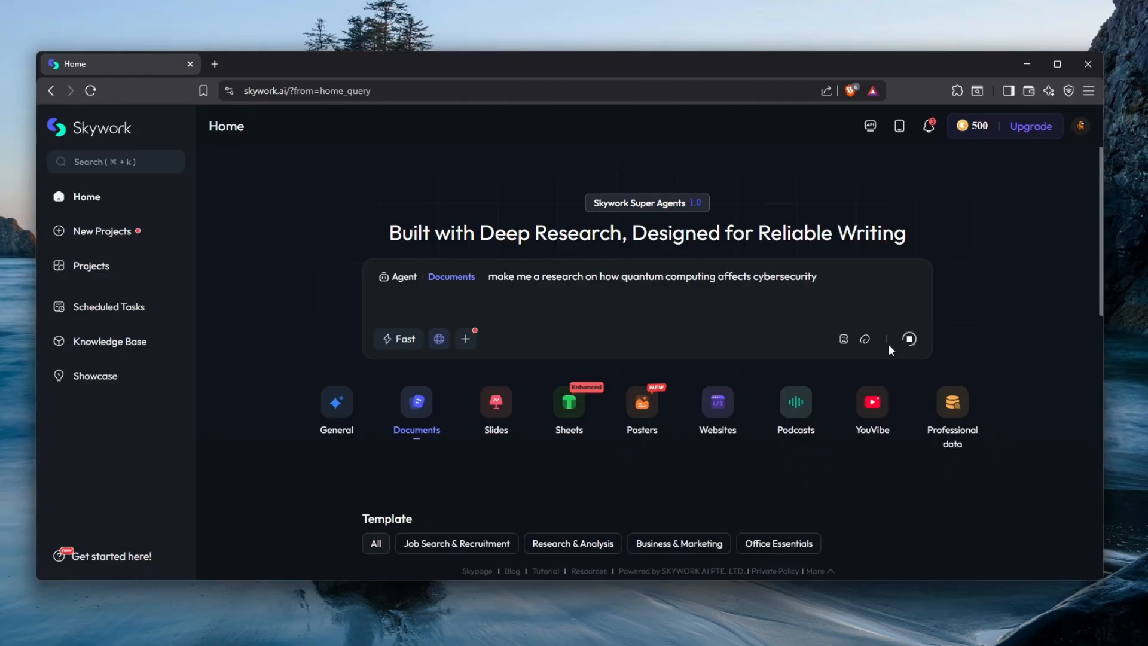
# Let the agent search the web and start generating the quantum cybersecurity report.
pyautogui.click(908, 338)
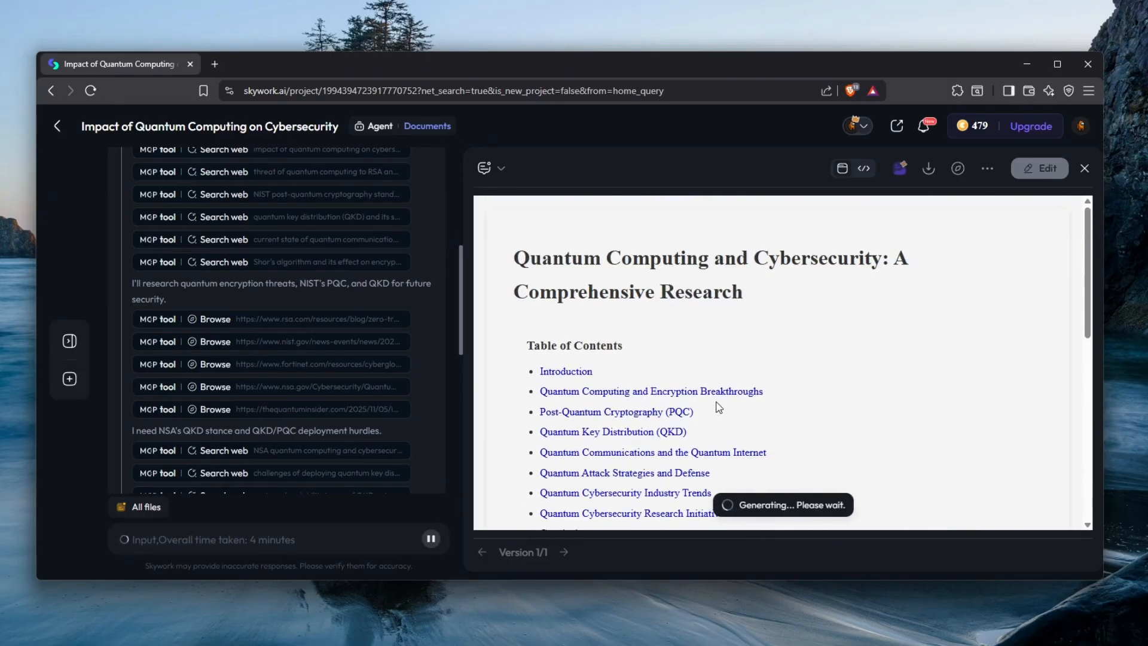
pyautogui.scroll(-3)
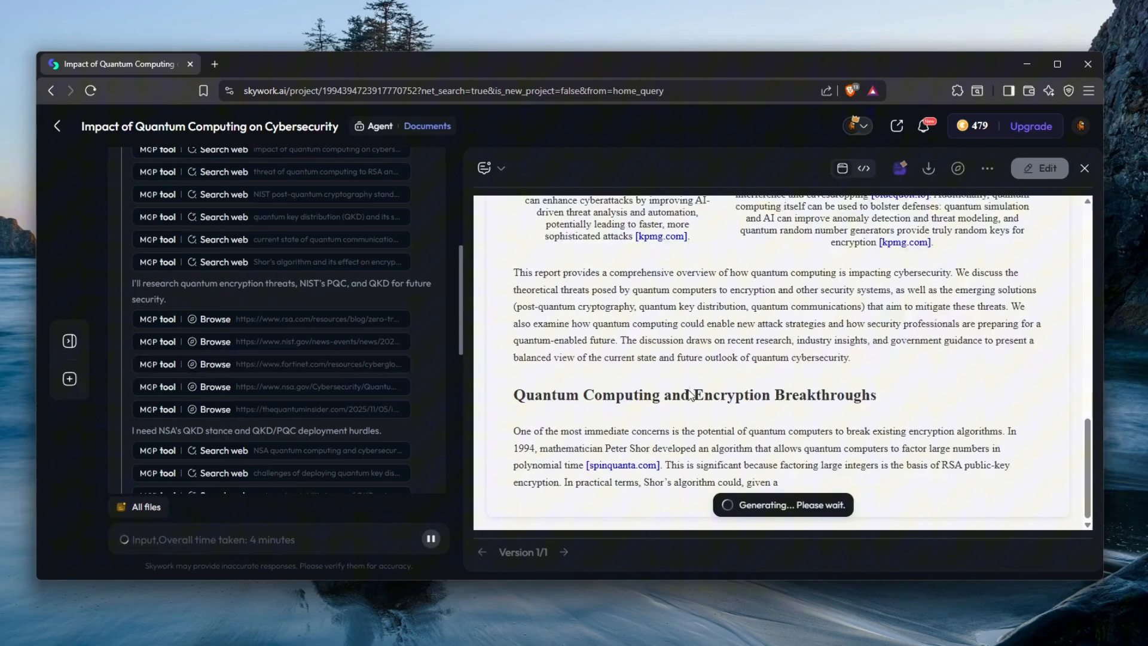
pyautogui.scroll(-3)
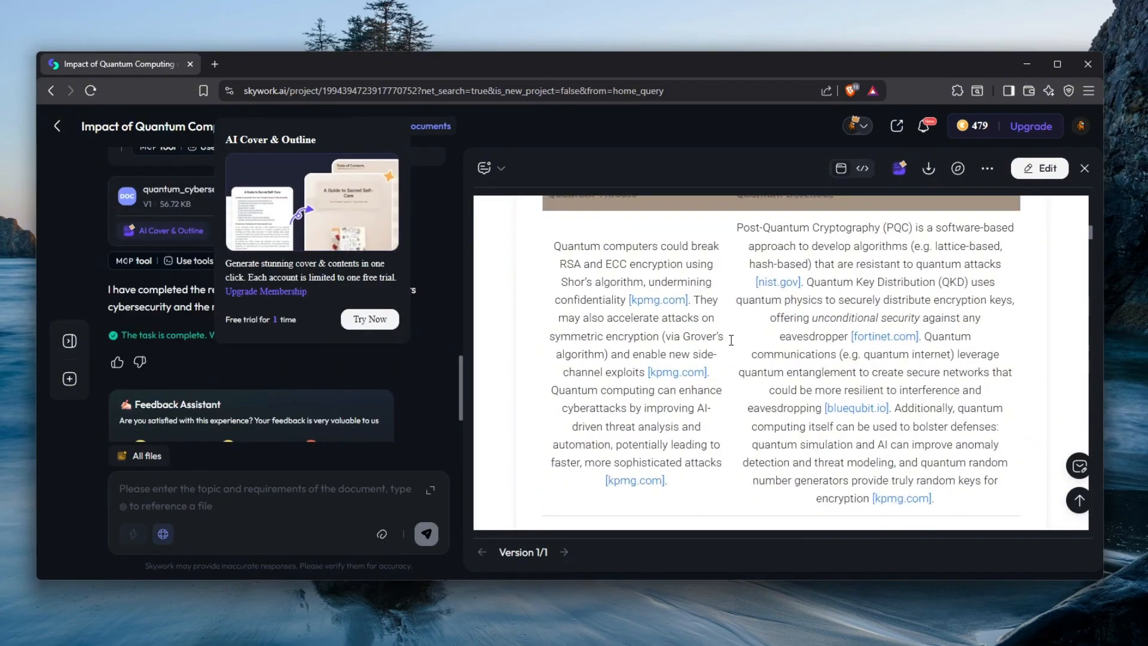
pyautogui.scroll(-3)
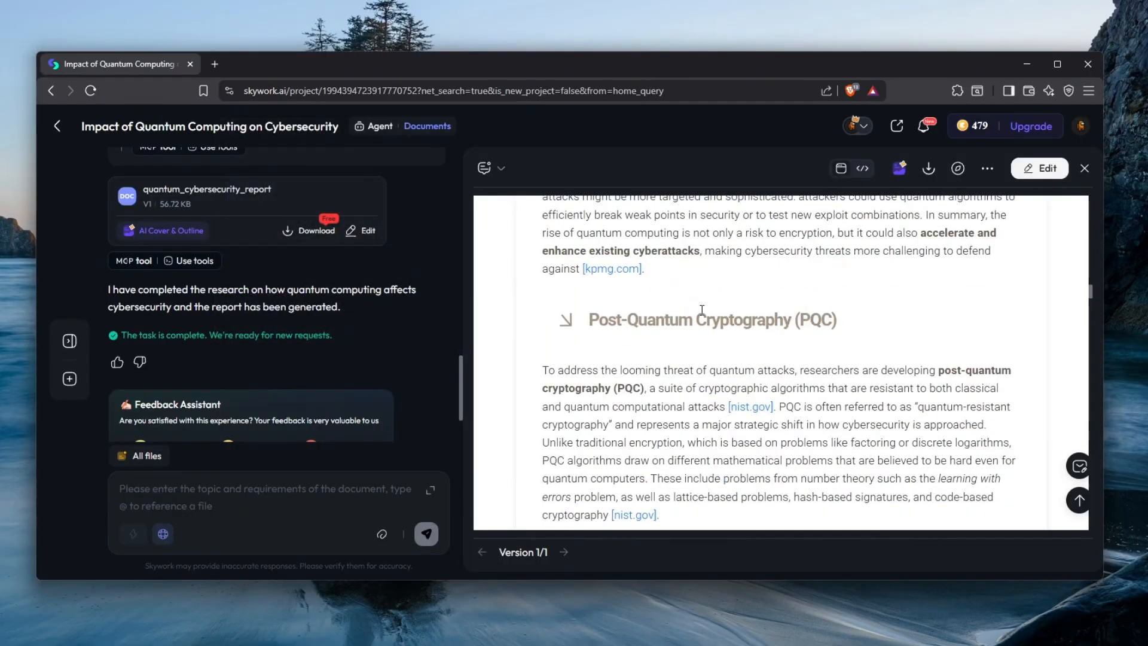
pyautogui.scroll(-3)
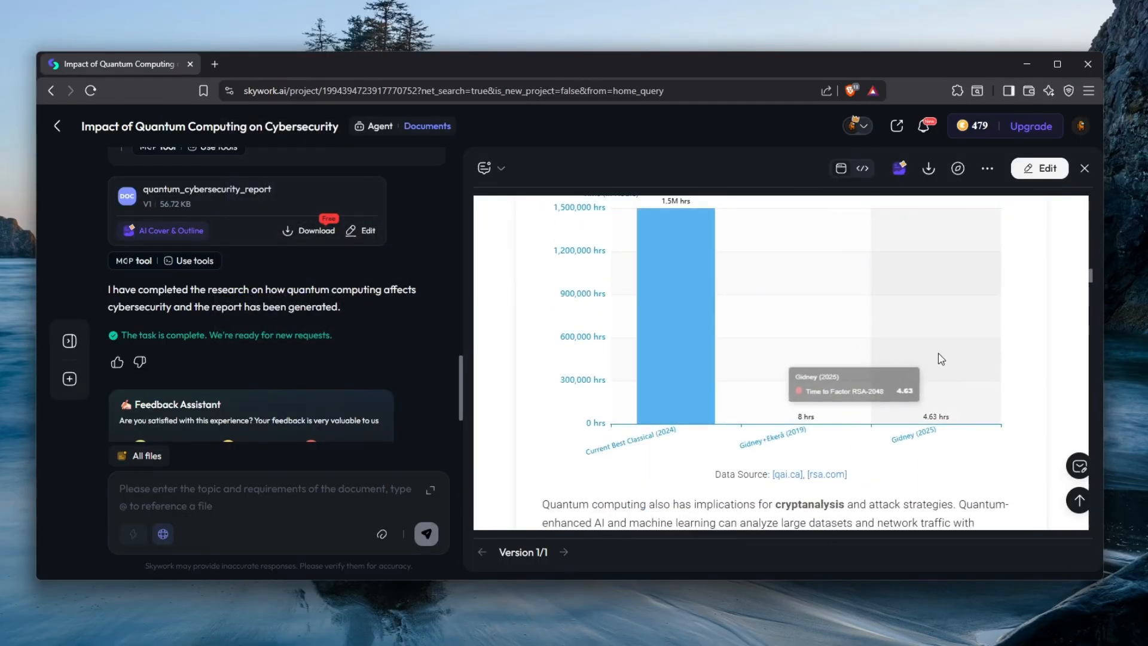
pyautogui.scroll(-3)
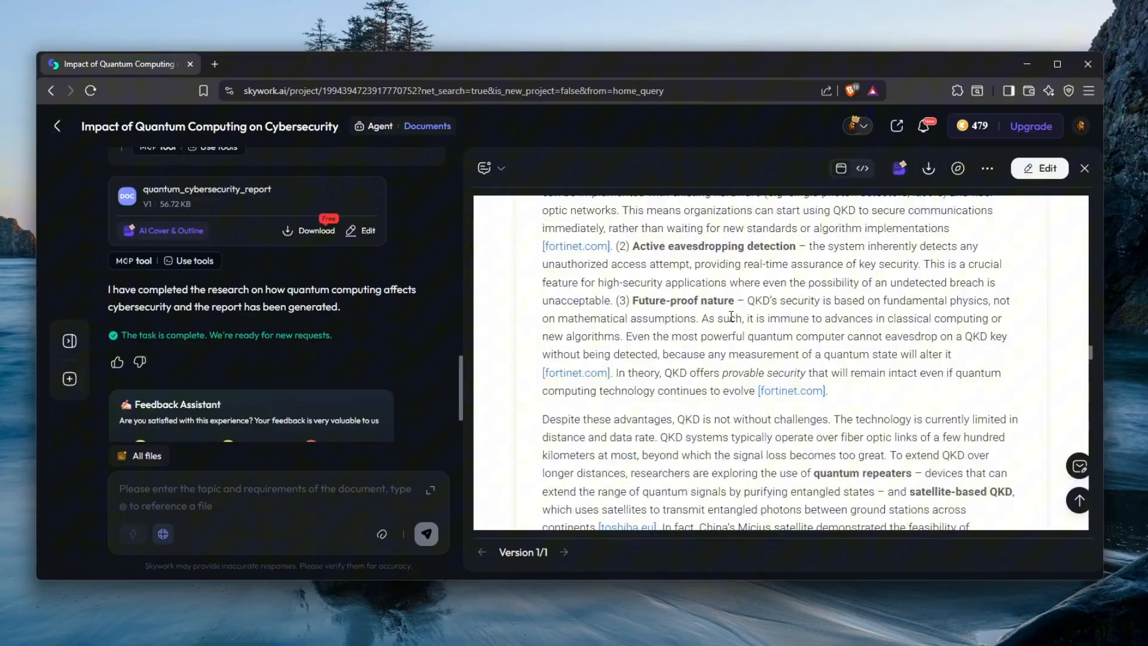
pyautogui.scroll(-3)
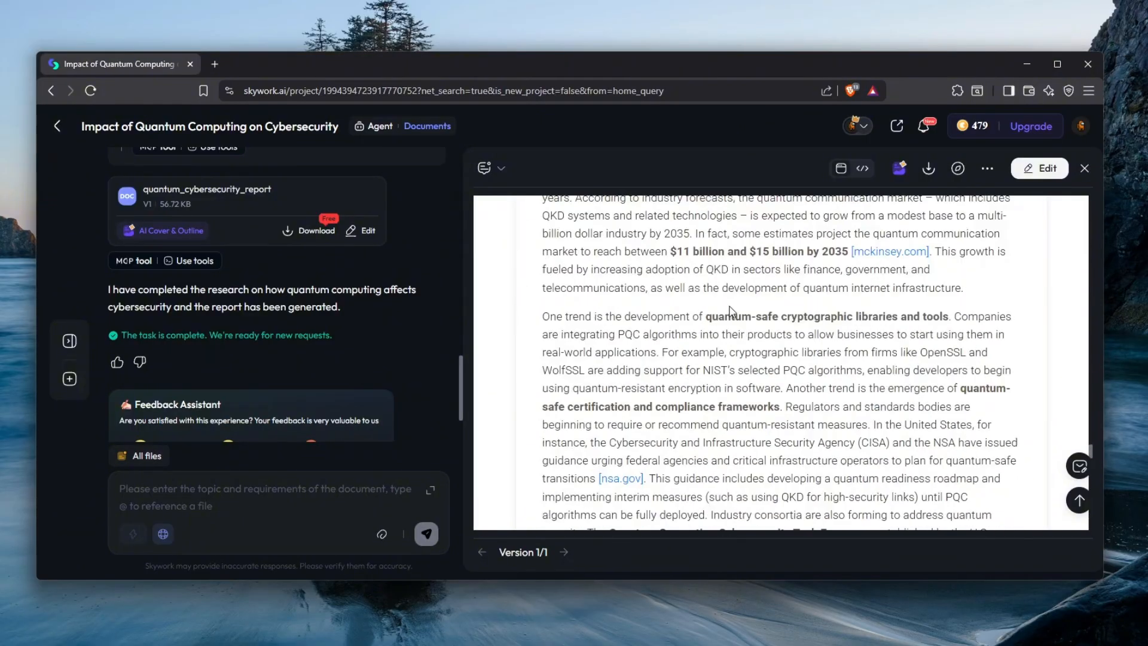
pyautogui.scroll(-3)
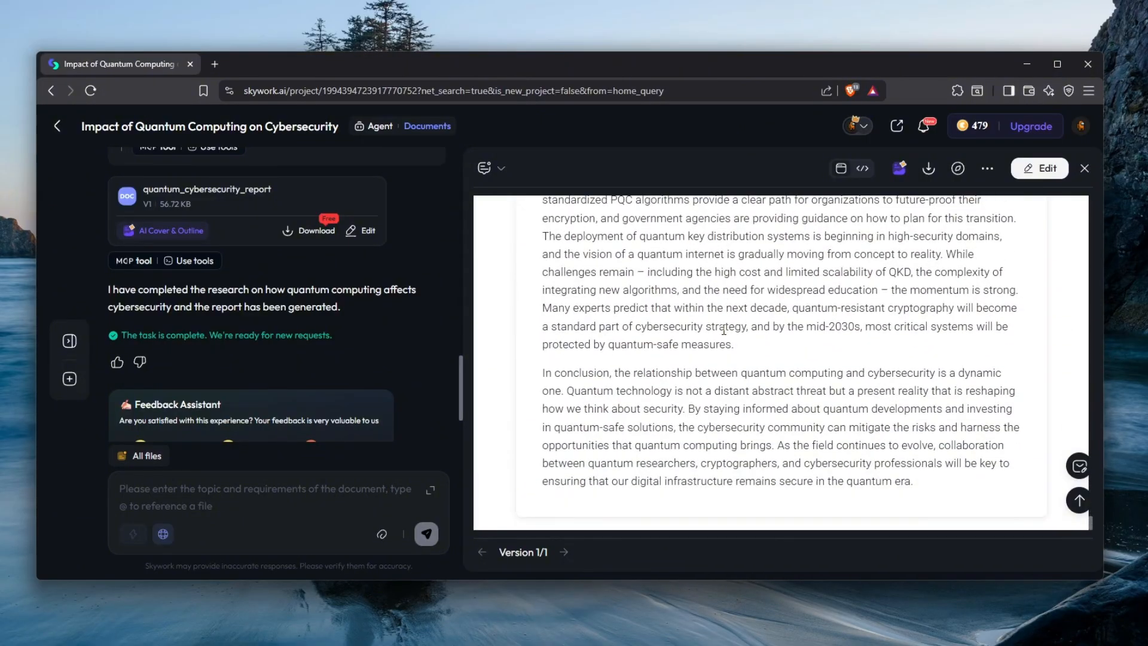
pyautogui.scroll(-3)
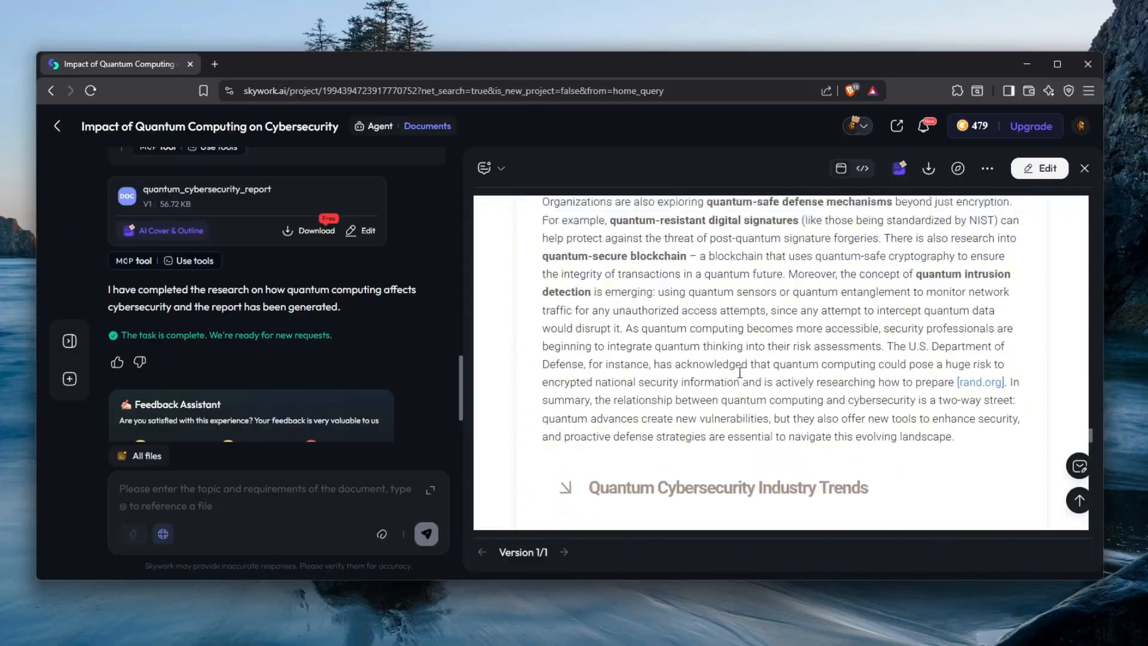
pyautogui.scroll(-3)
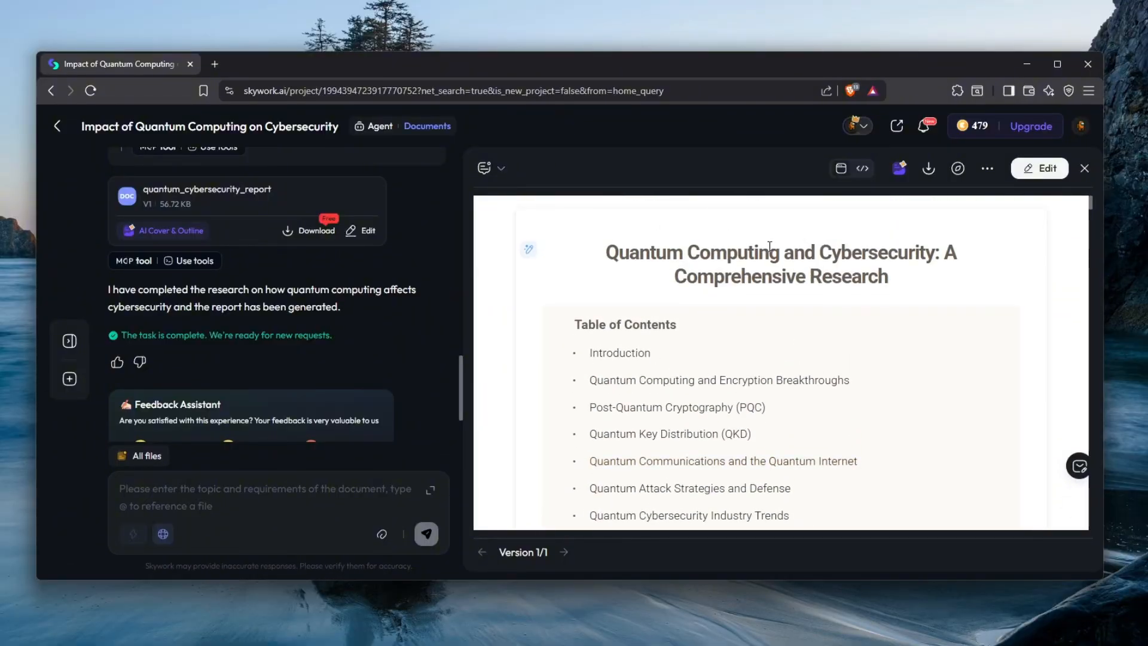
pyautogui.scroll(-3)
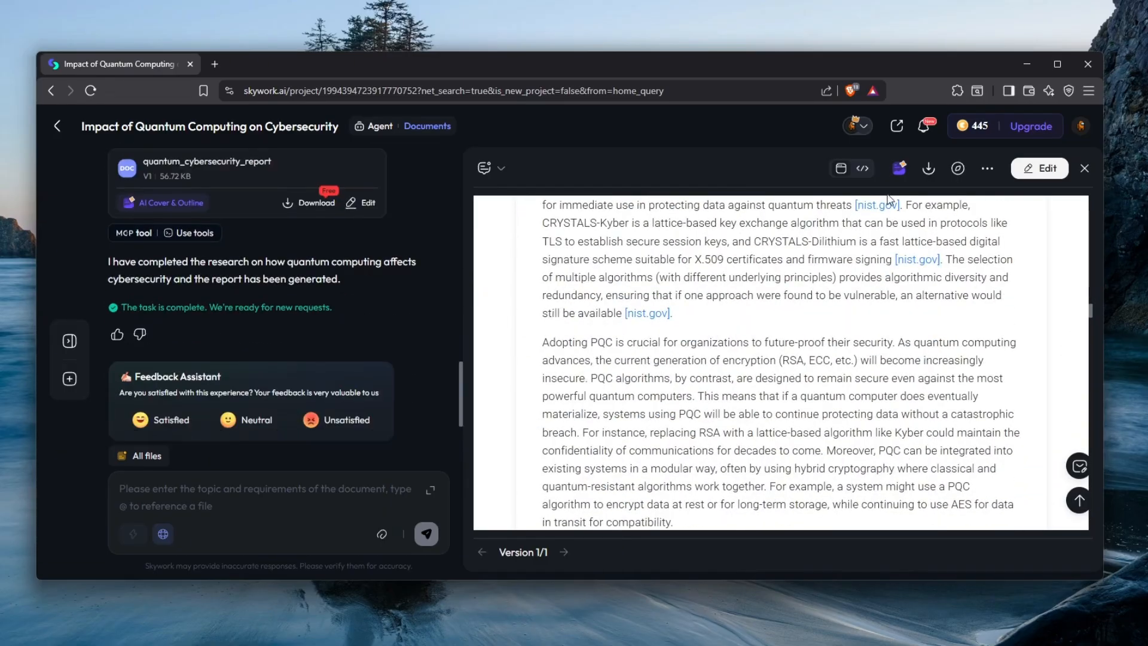
pyautogui.moveTo(977, 137)
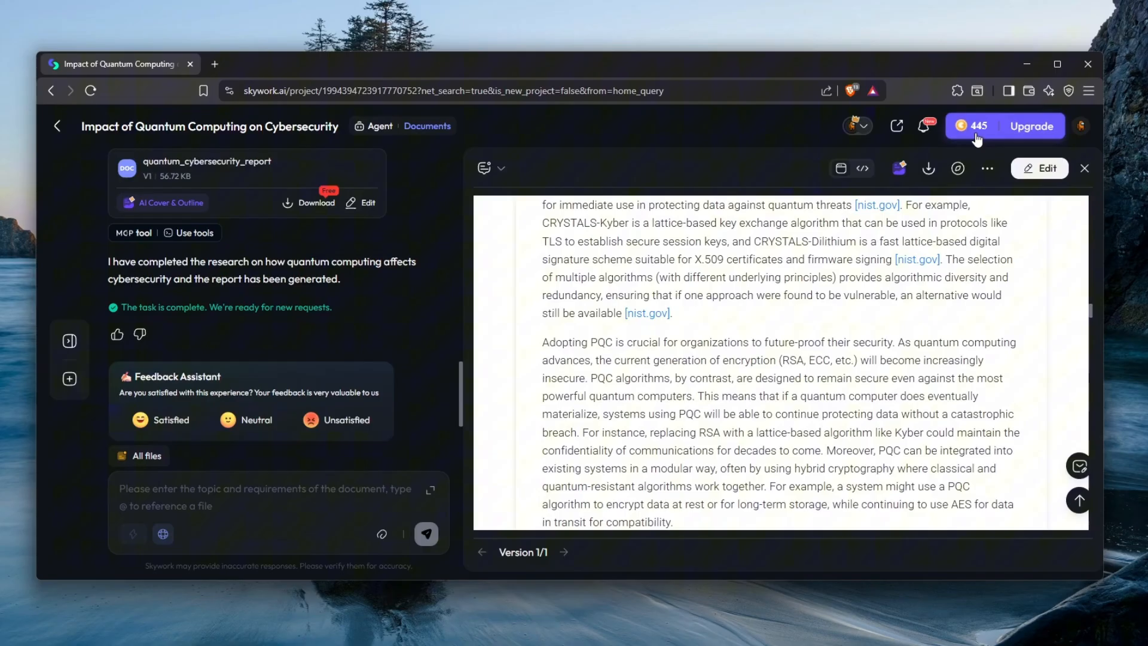
pyautogui.scroll(-3)
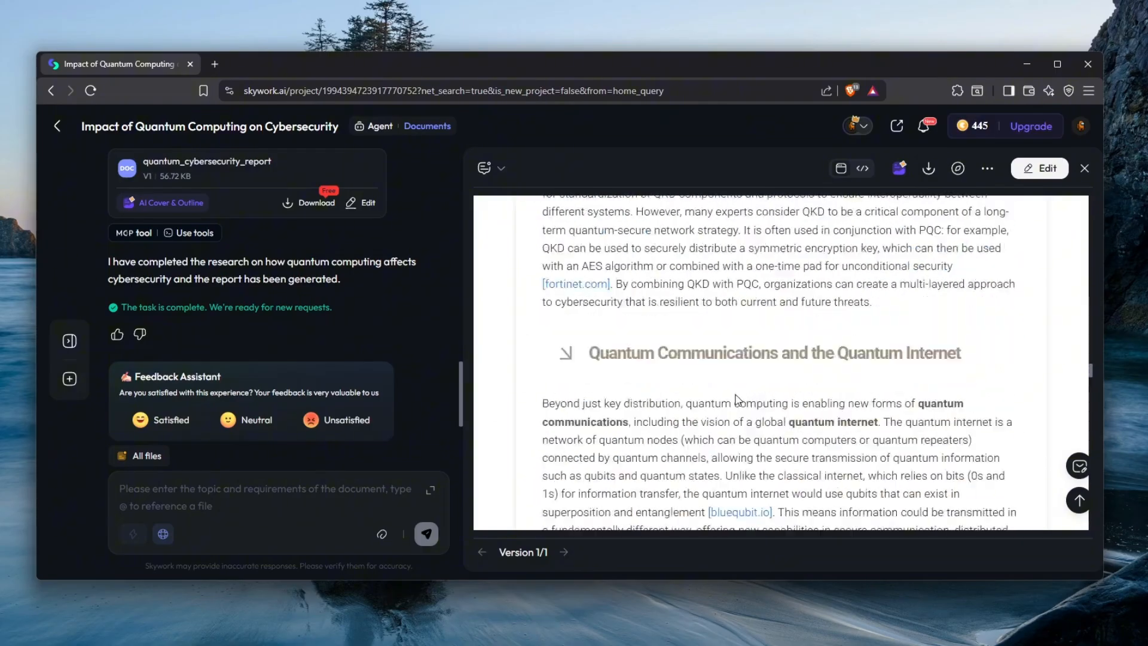
pyautogui.scroll(-3)
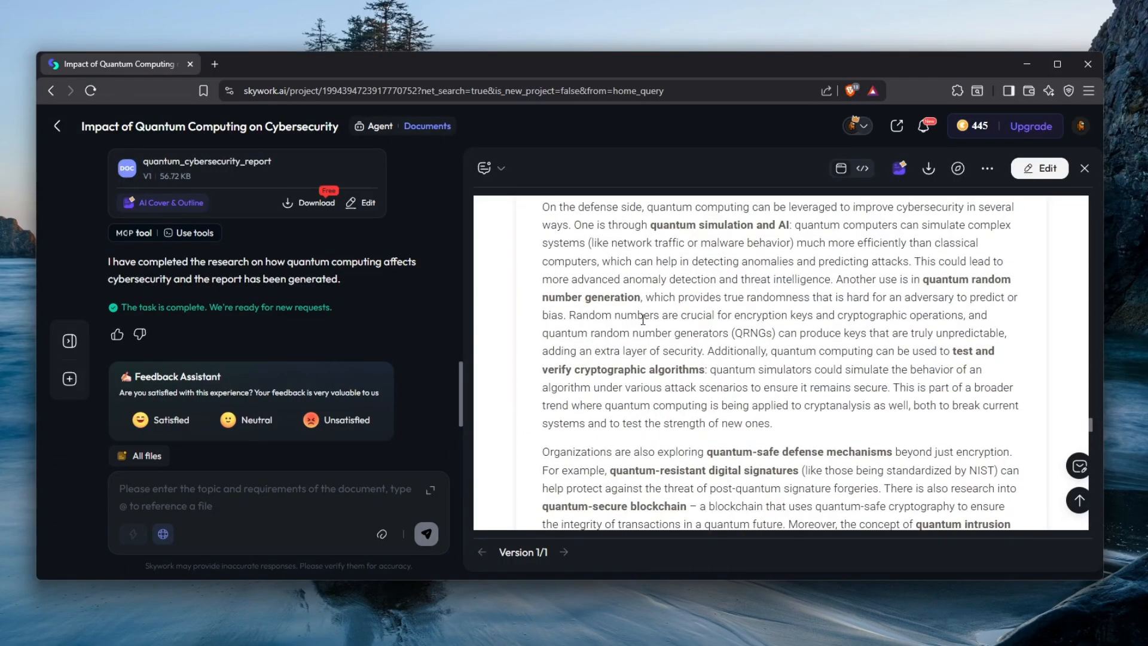
pyautogui.scroll(-3)
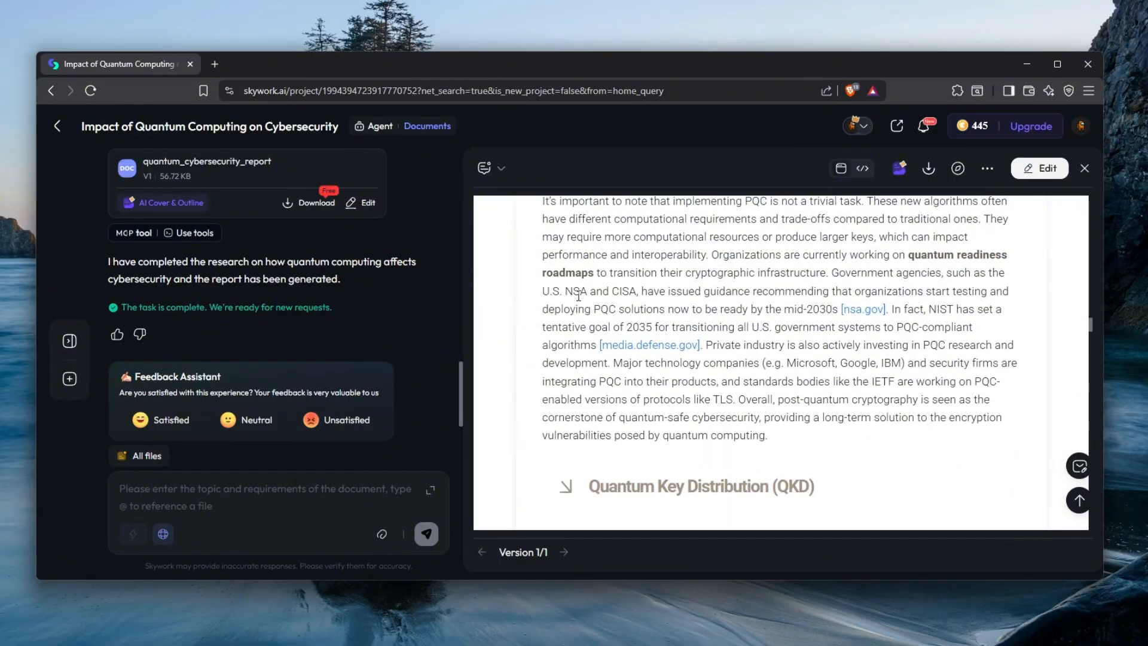
pyautogui.moveTo(177, 418)
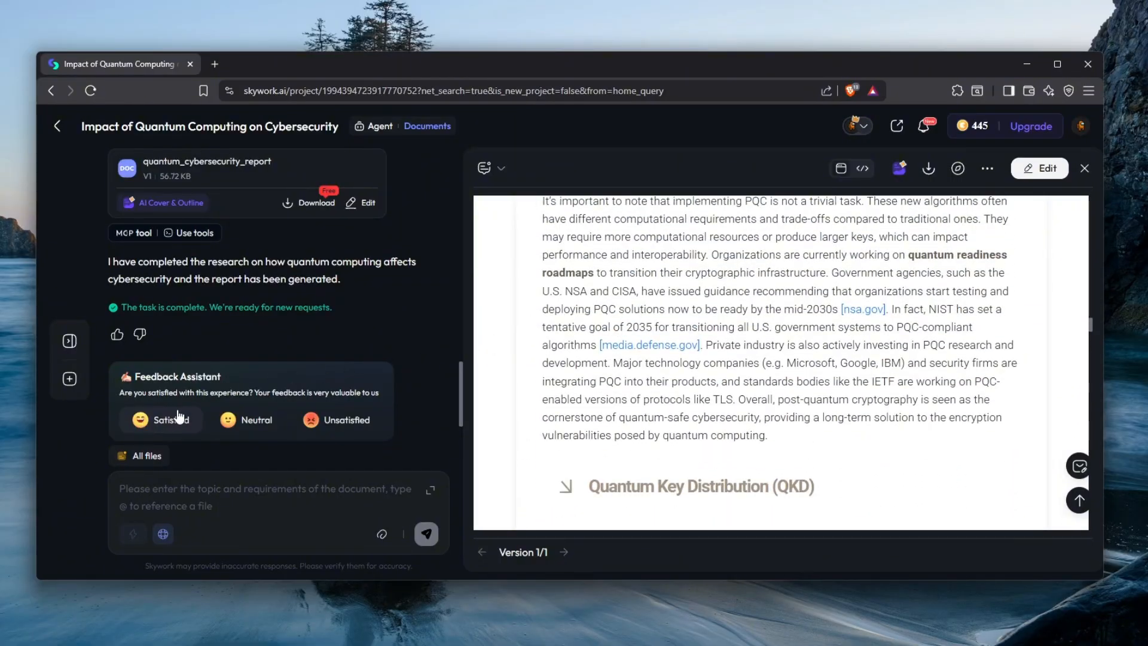
pyautogui.click(160, 419)
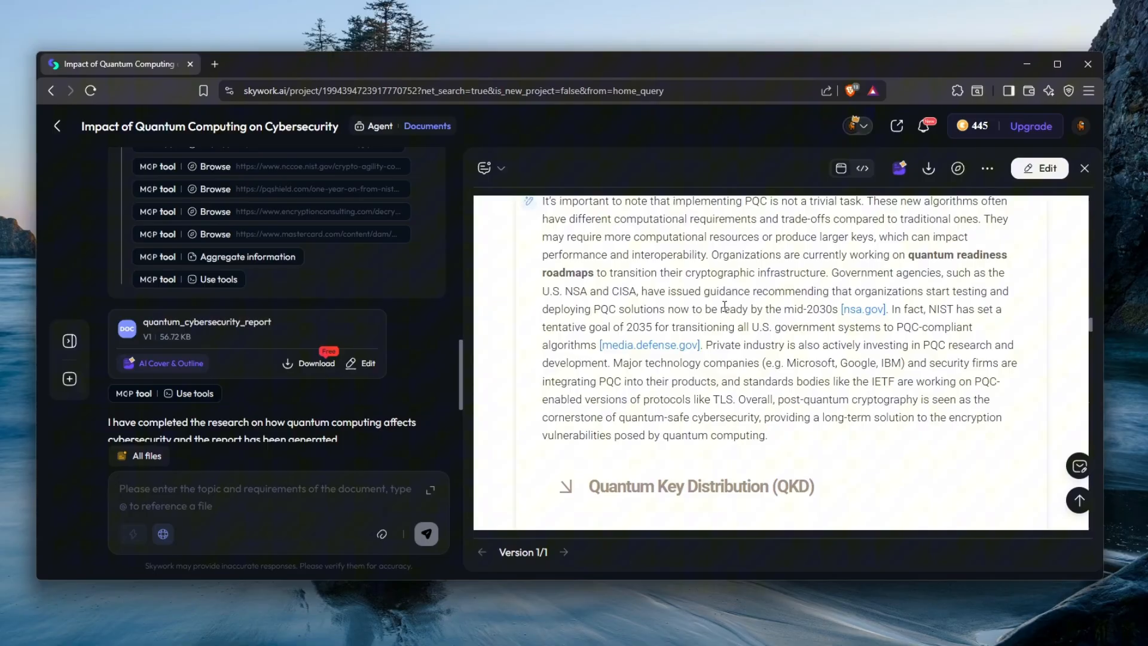
pyautogui.scroll(-3)
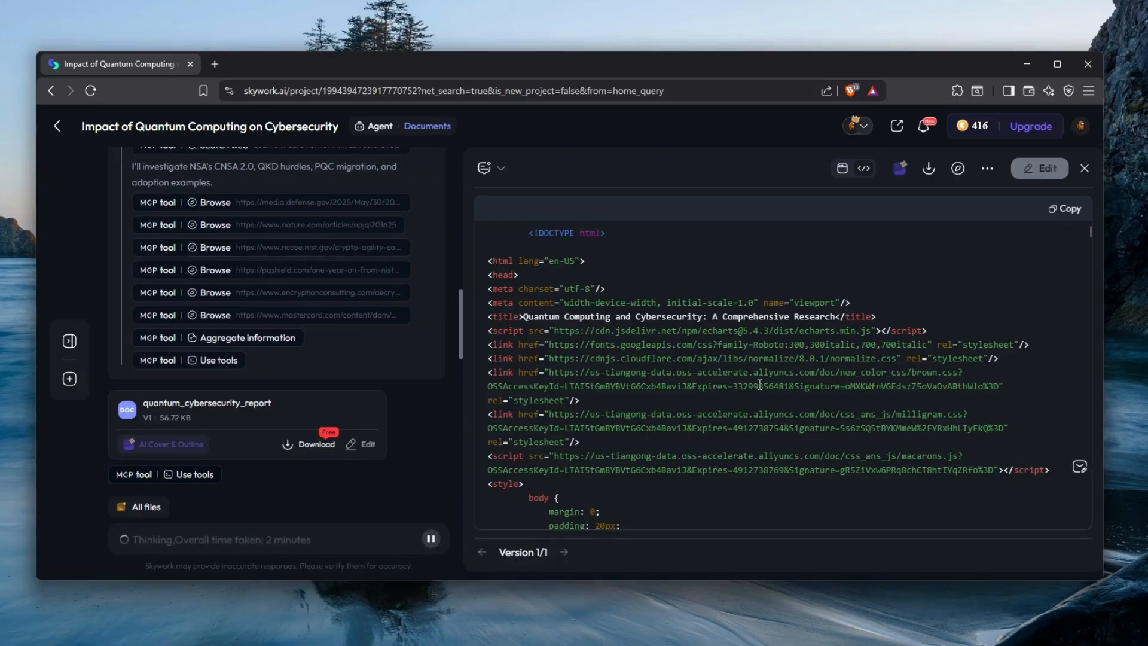
# Scroll down through the report's HTML source code.
pyautogui.scroll(-3)
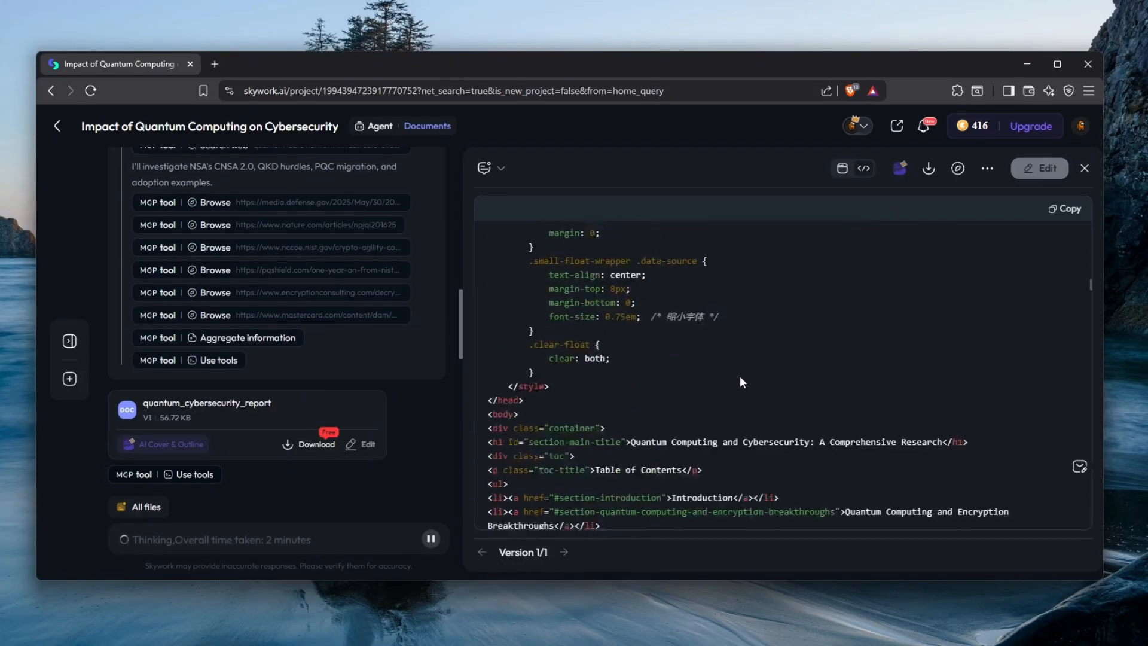
pyautogui.scroll(-3)
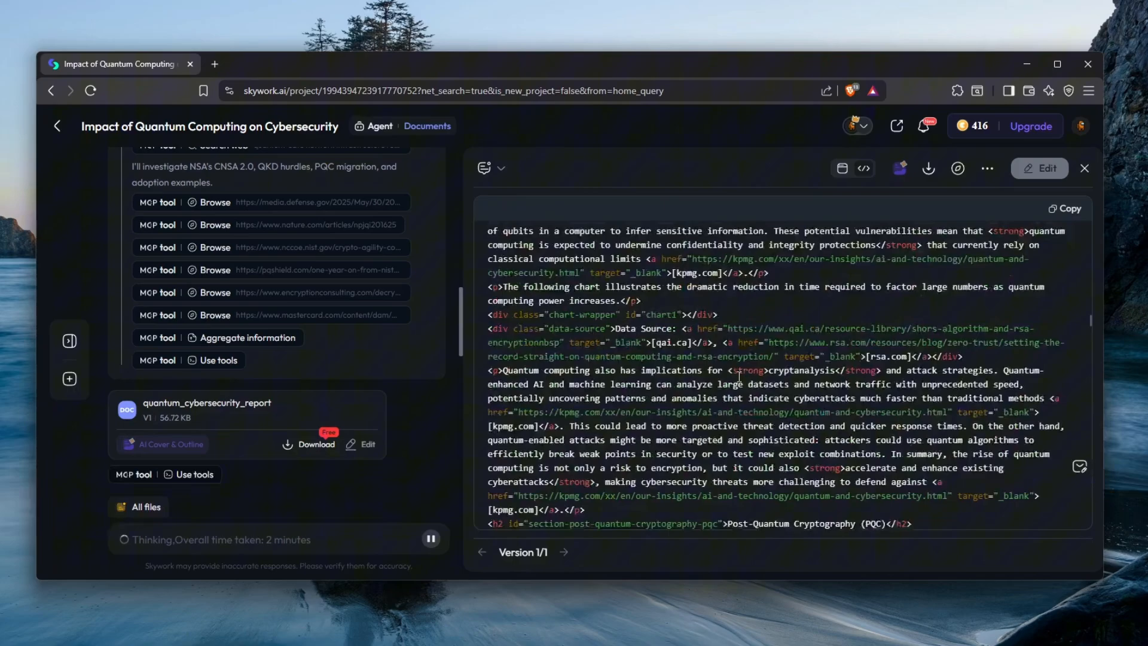
pyautogui.scroll(-3)
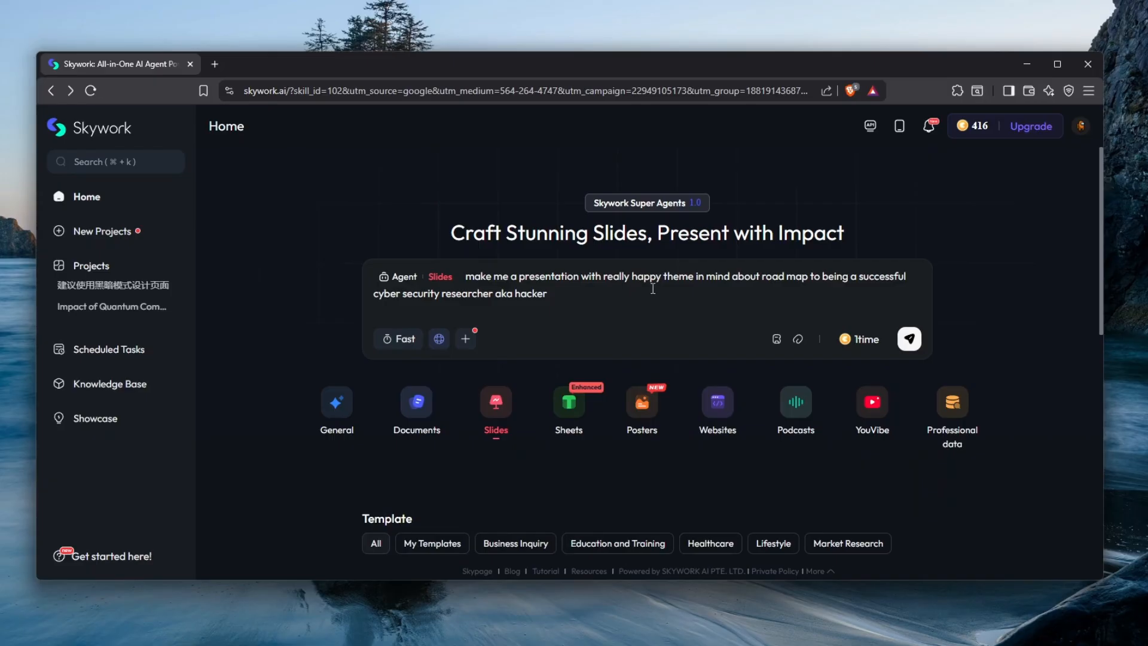
pyautogui.moveTo(833, 291)
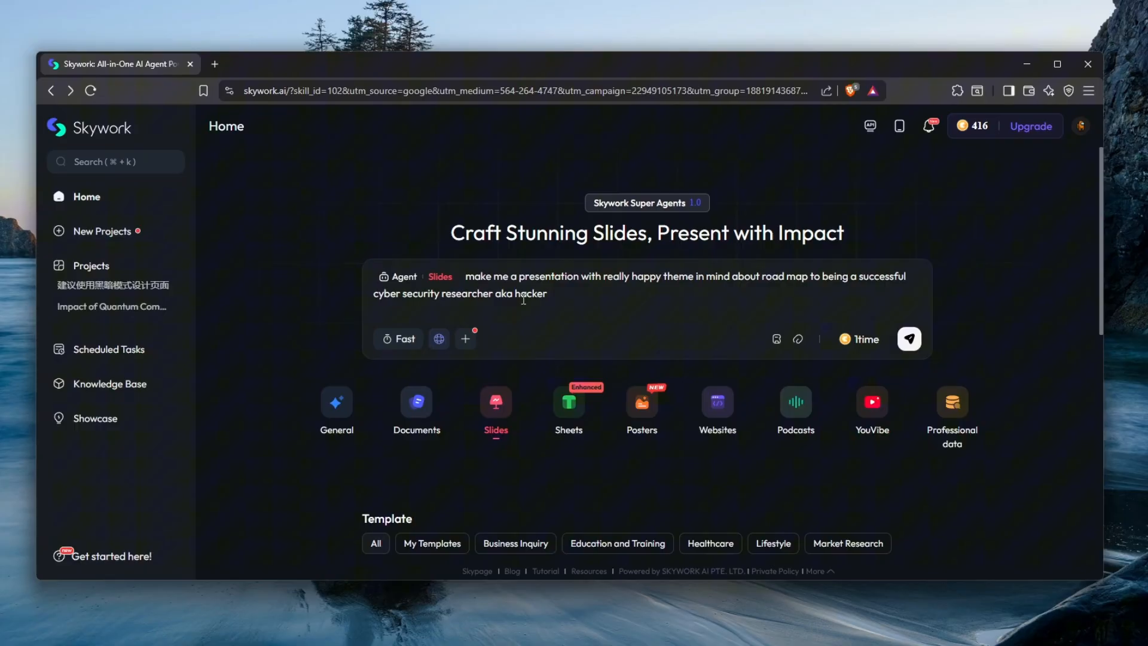
# Submit the happy-themed cybersecurity researcher roadmap prompt to the Slides agent.
pyautogui.click(908, 339)
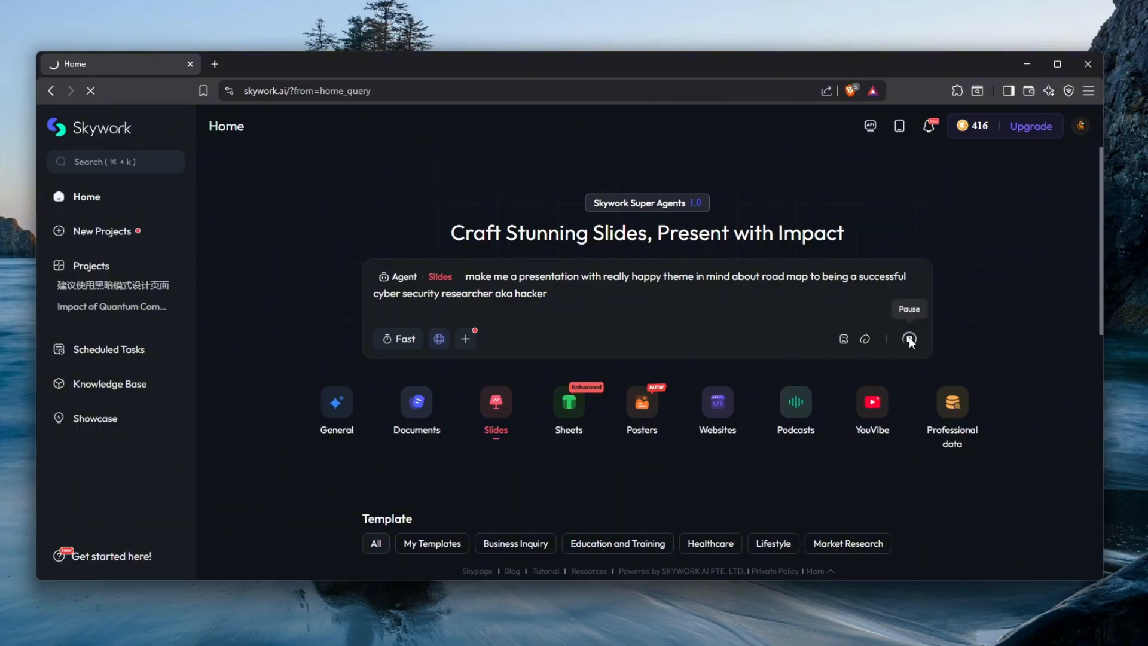
pyautogui.click(909, 338)
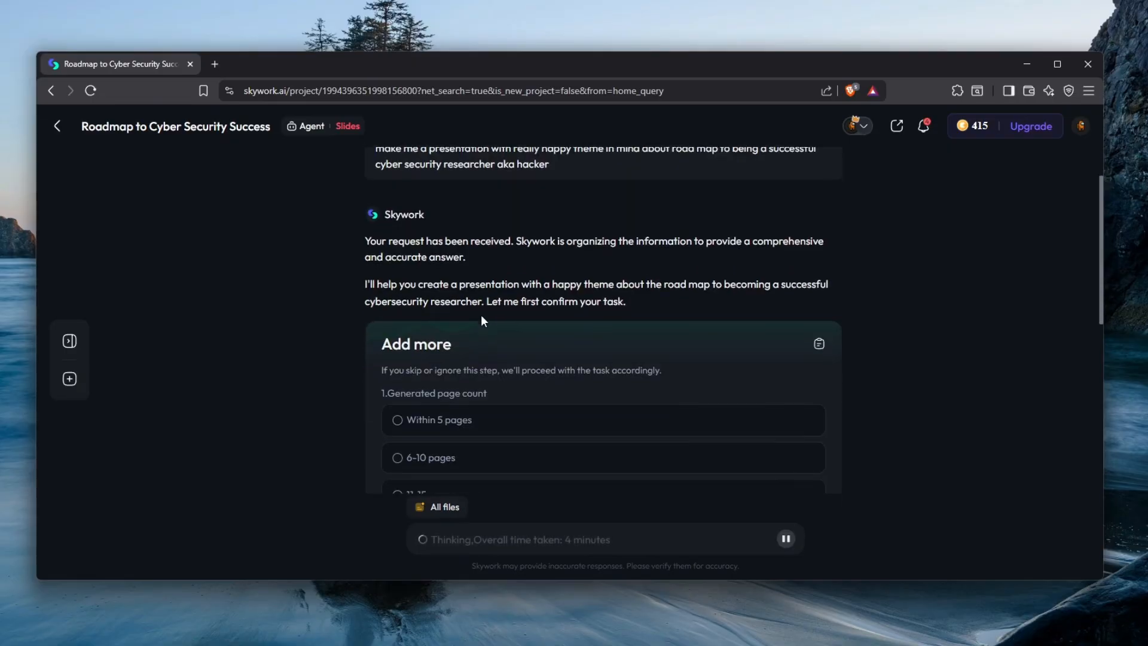
# Choose 6–10 pages and the Dark style, then continue generation.
pyautogui.scroll(-3)
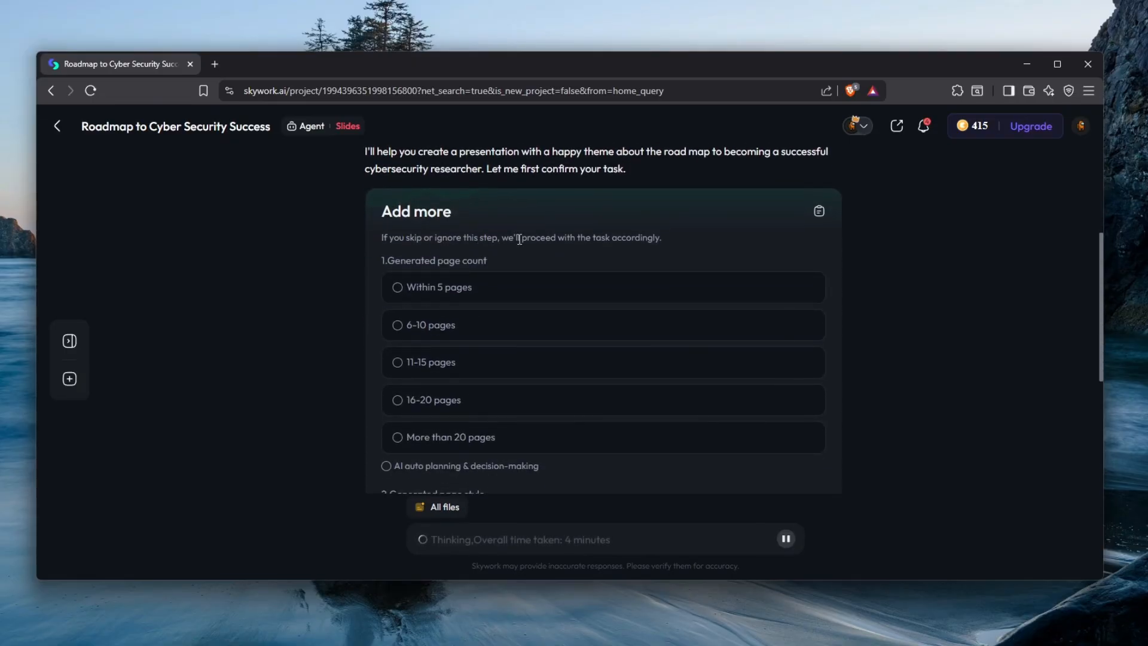
pyautogui.moveTo(454, 275)
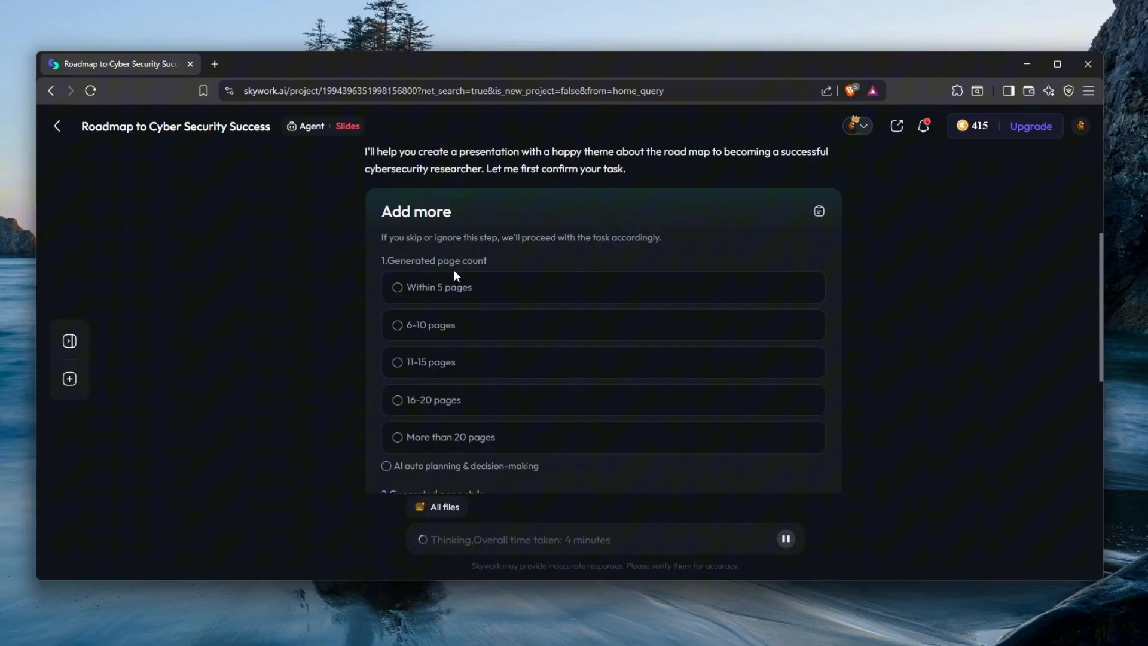
pyautogui.moveTo(491, 331)
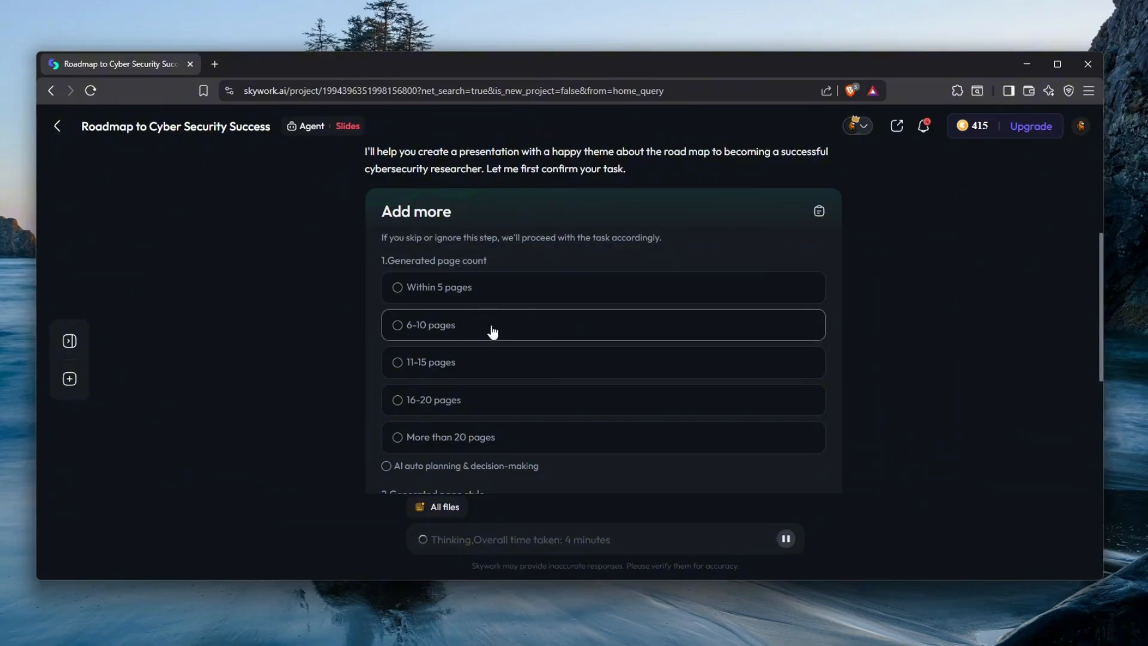
pyautogui.click(429, 324)
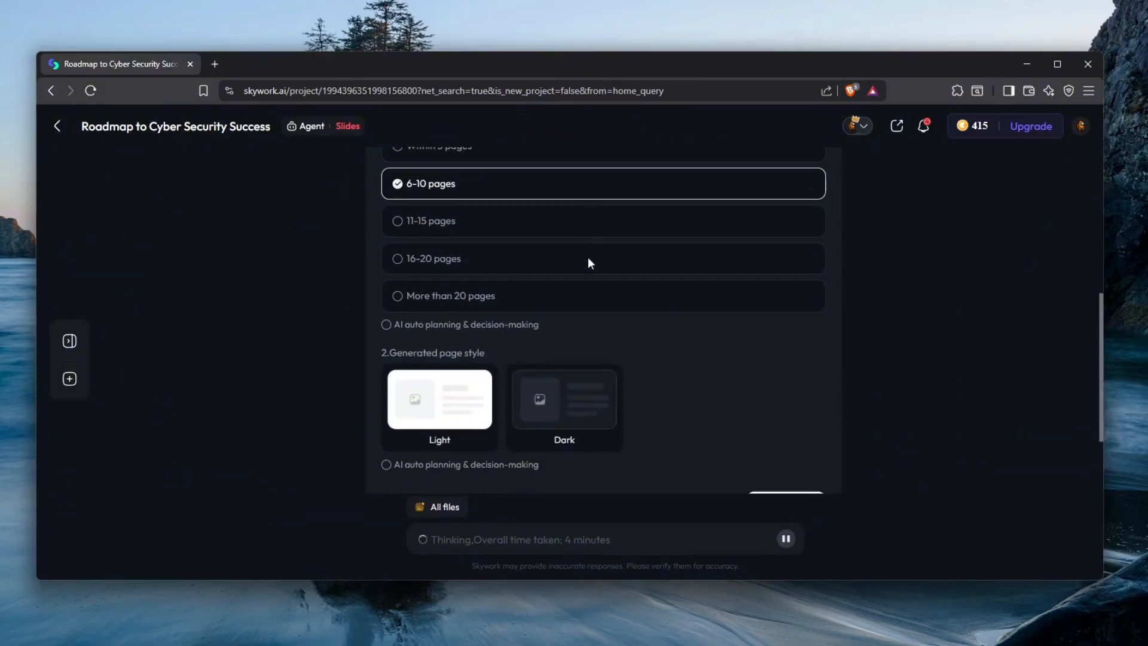
pyautogui.click(563, 349)
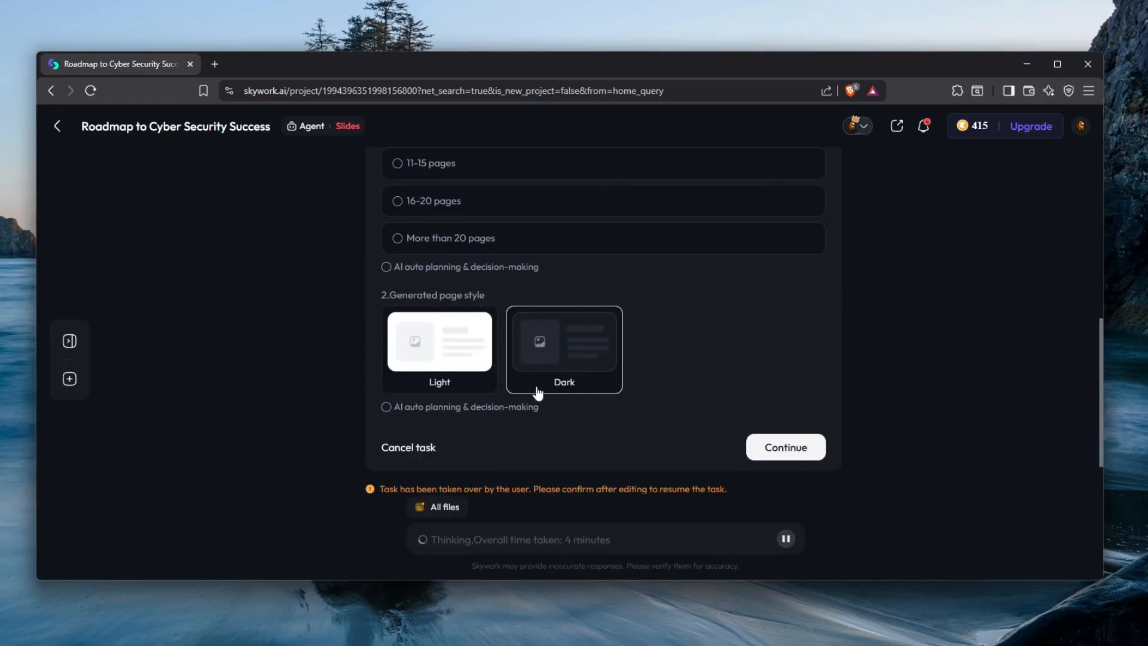
pyautogui.click(784, 446)
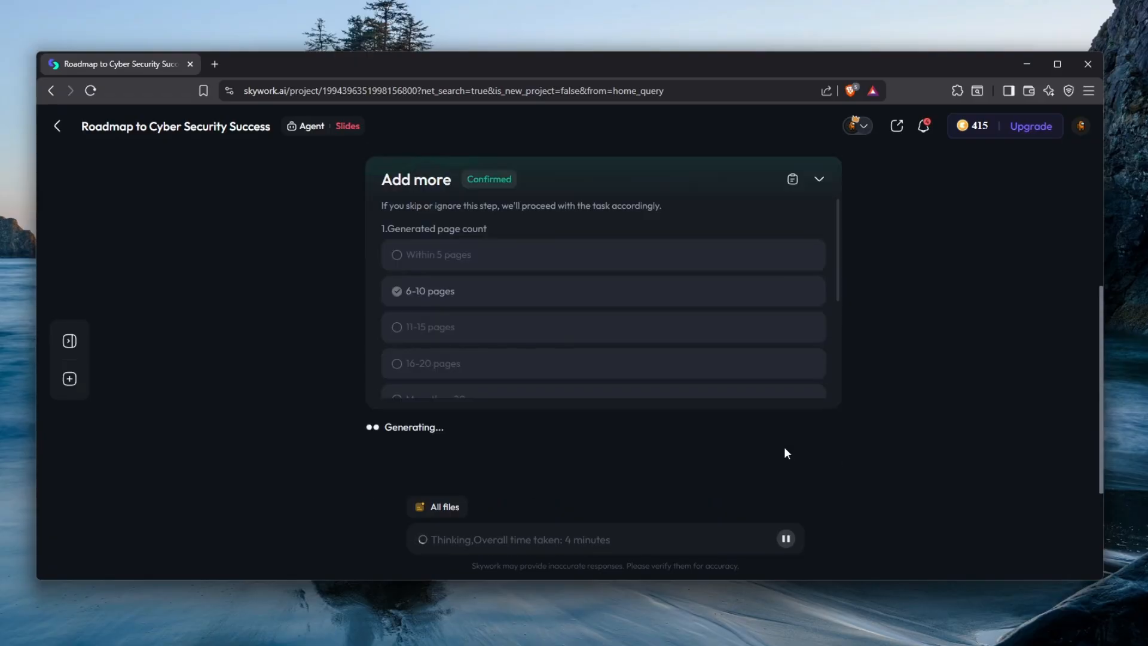
pyautogui.moveTo(708, 429)
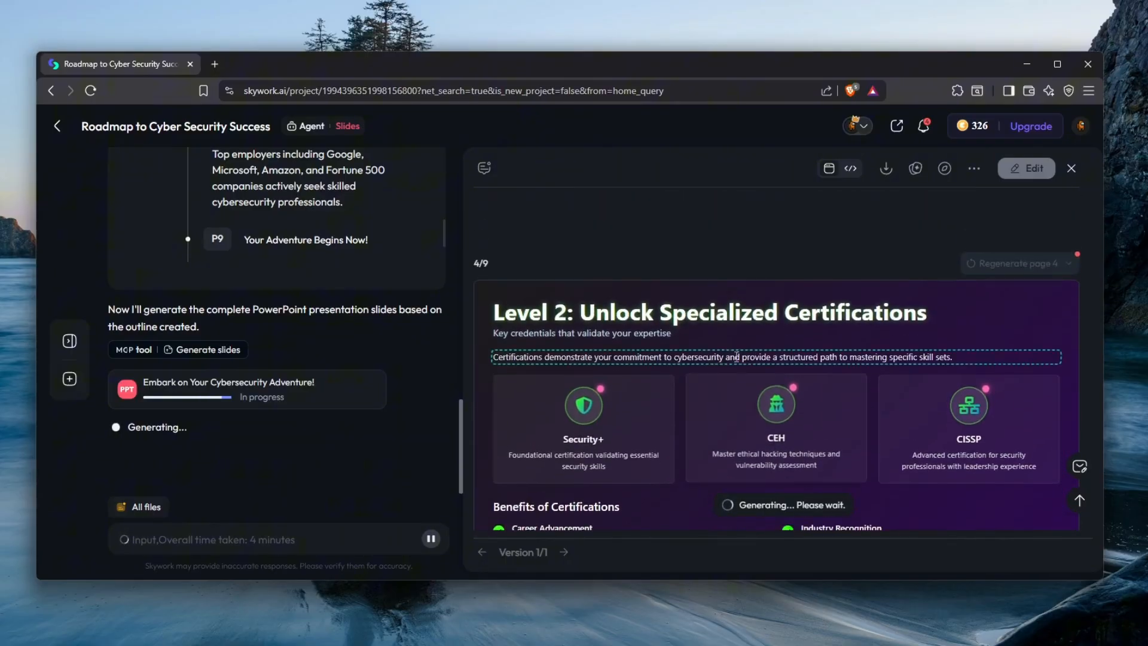
# Wait for the nine-slide Cybersecurity Adventure deck to finish generating.
pyautogui.scroll(-3)
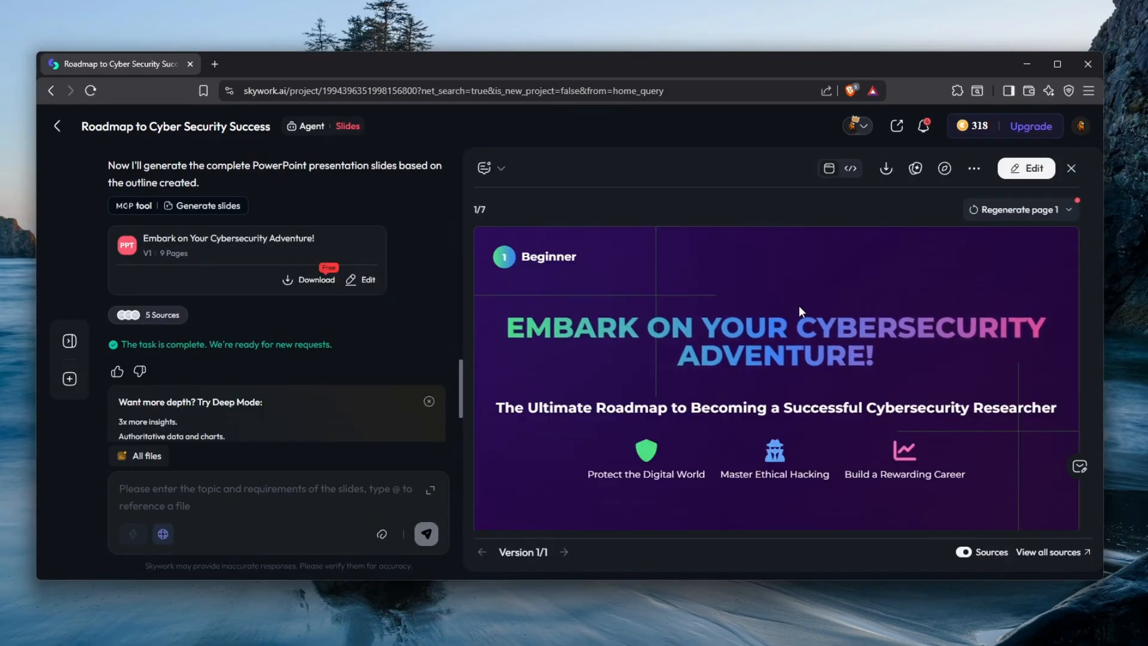
# Scroll through slides 1–9, select ADVENTURE in the title, and show the HTML source.
pyautogui.scroll(-3)
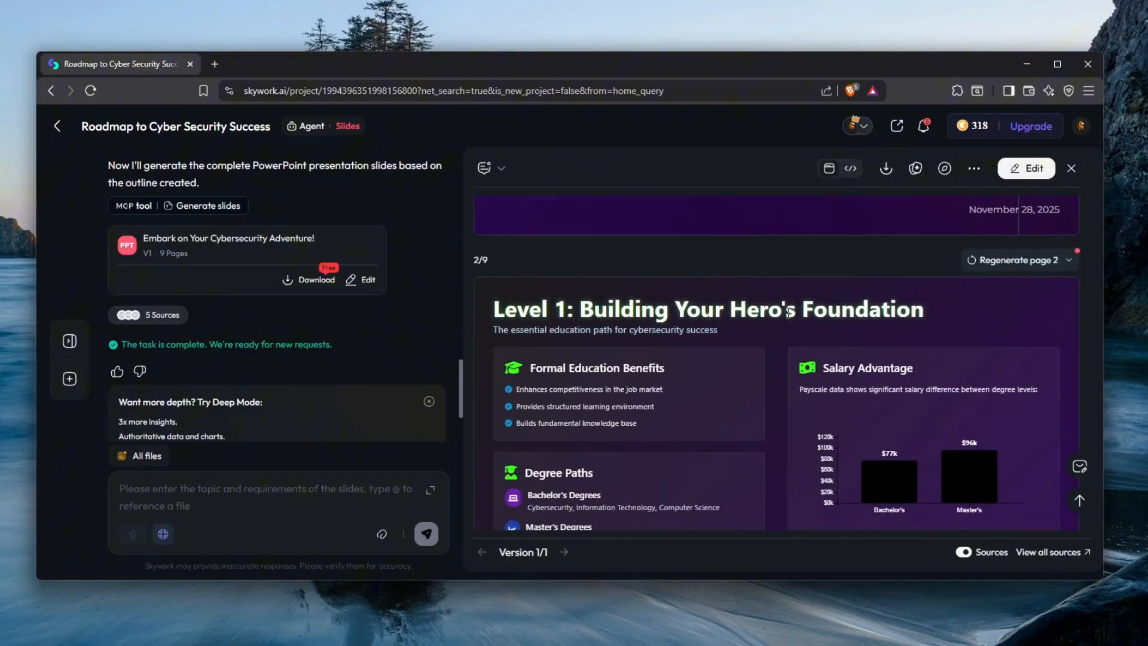
pyautogui.scroll(-3)
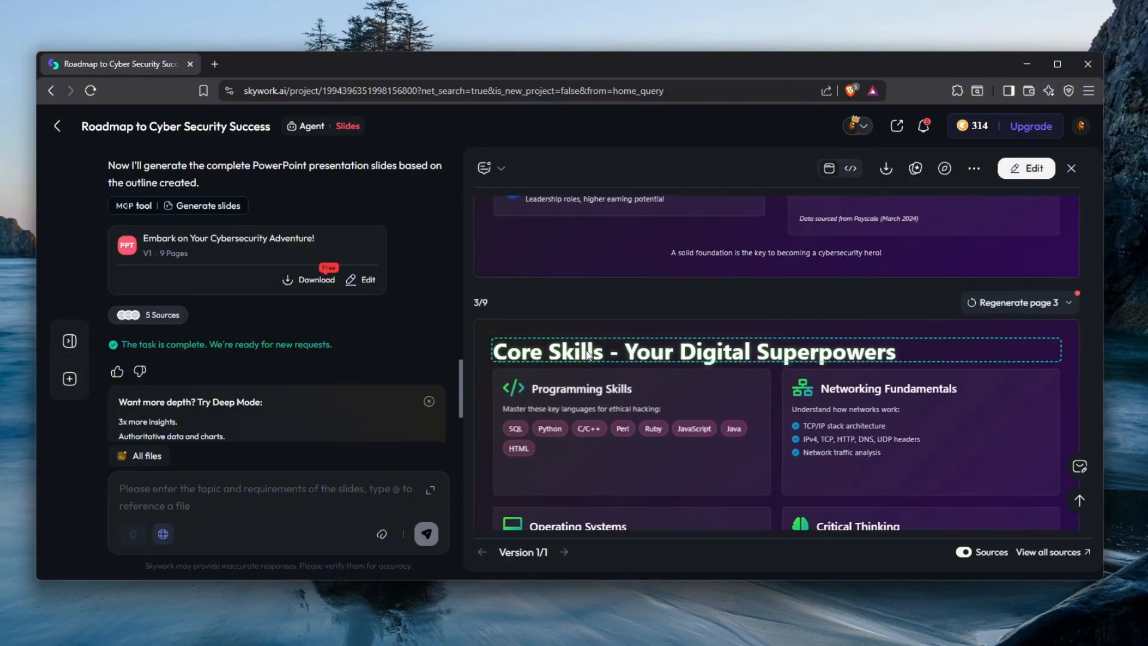
pyautogui.scroll(-3)
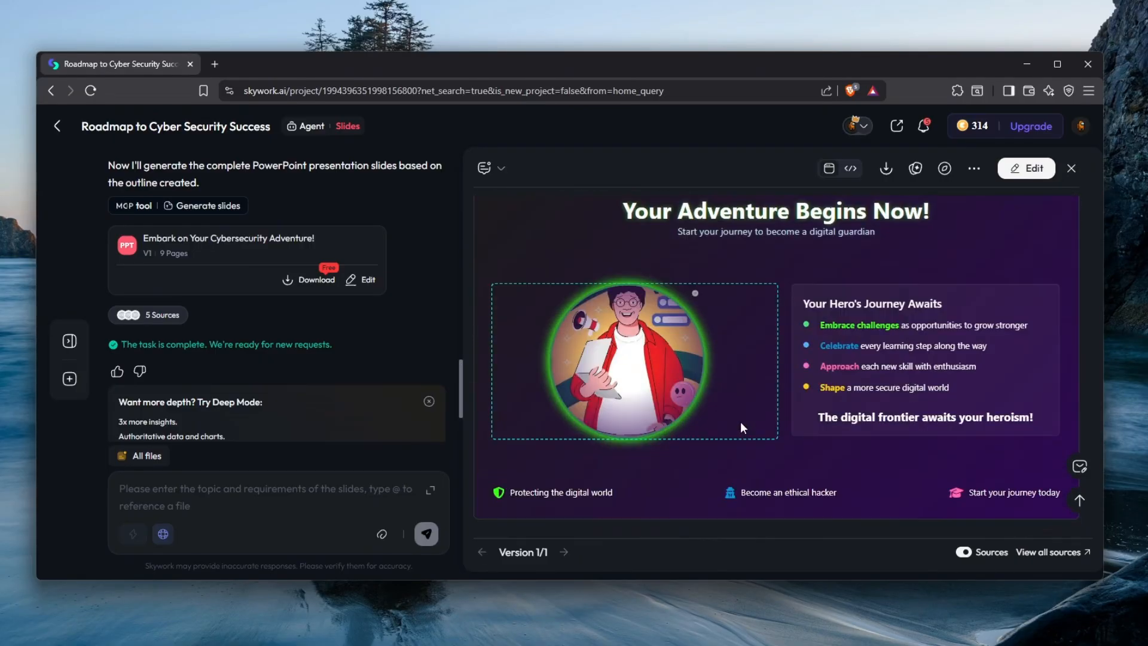
pyautogui.scroll(-3)
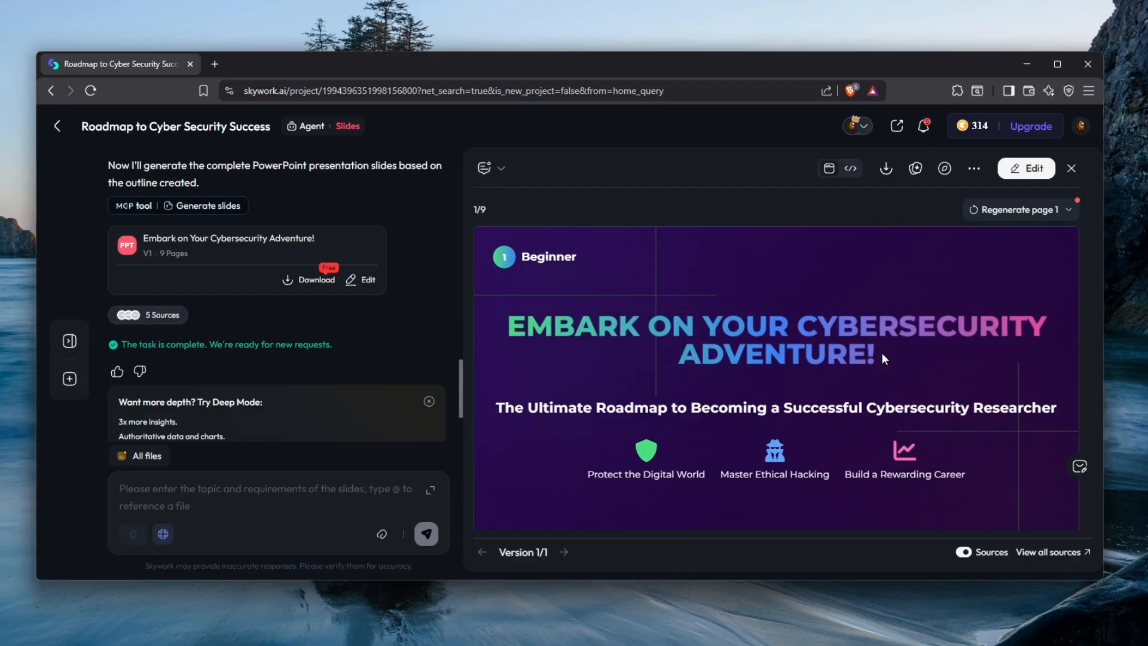
pyautogui.doubleClick(776, 355)
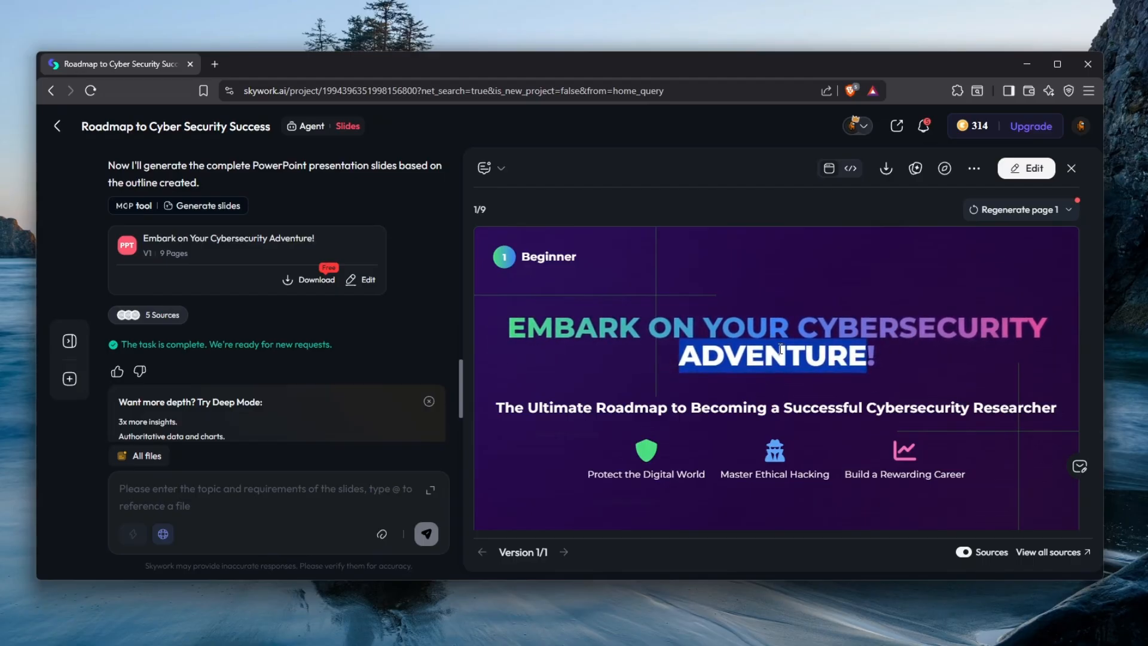
pyautogui.click(849, 168)
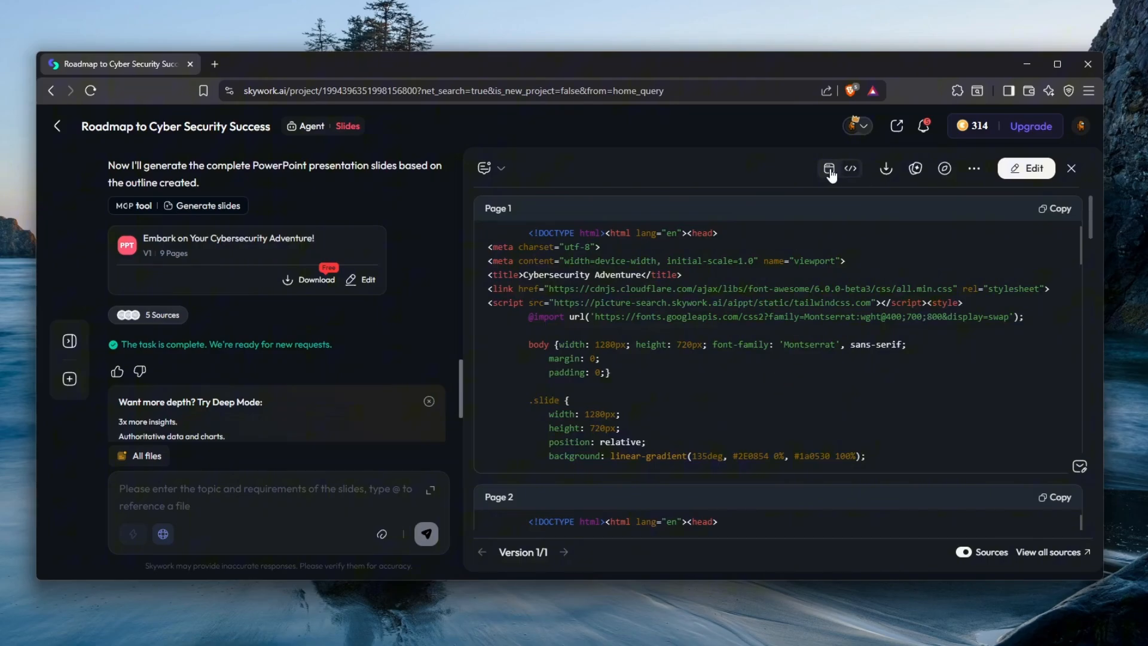
# Scroll the code pages down to Page 9 and return to the rendered slides.
pyautogui.scroll(-3)
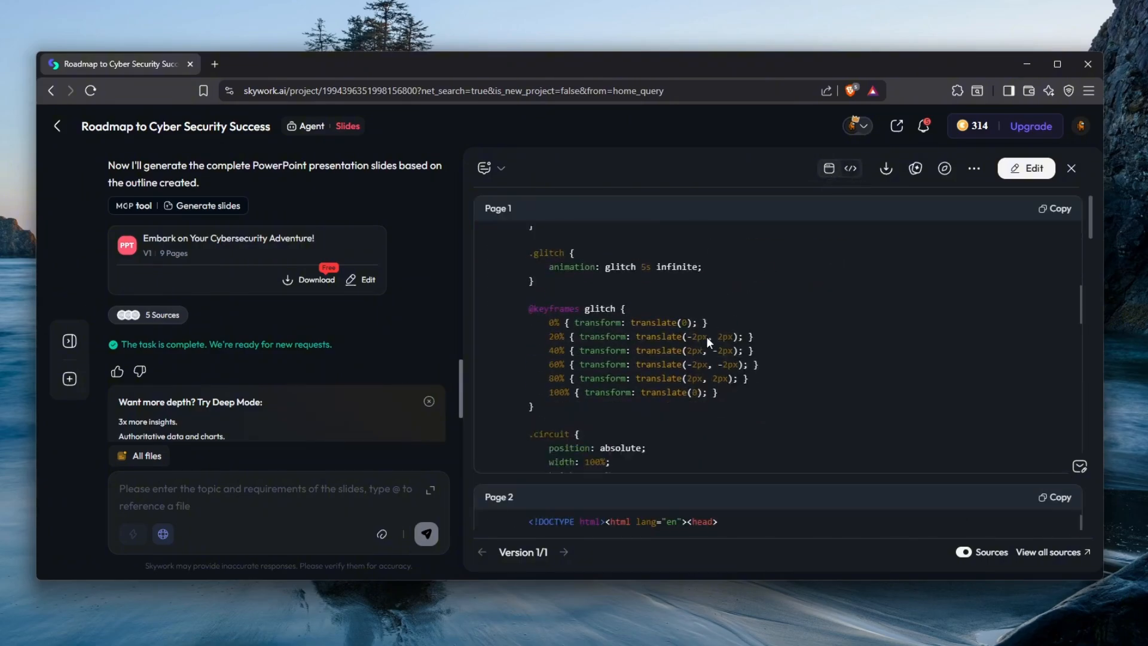
pyautogui.scroll(-3)
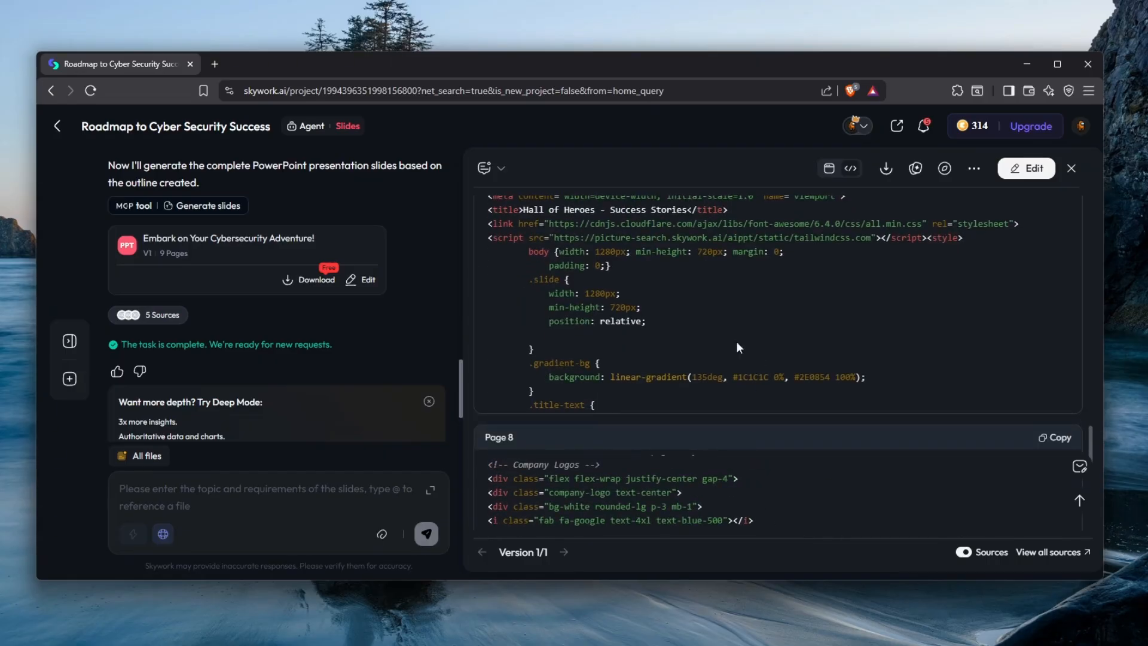
pyautogui.scroll(-3)
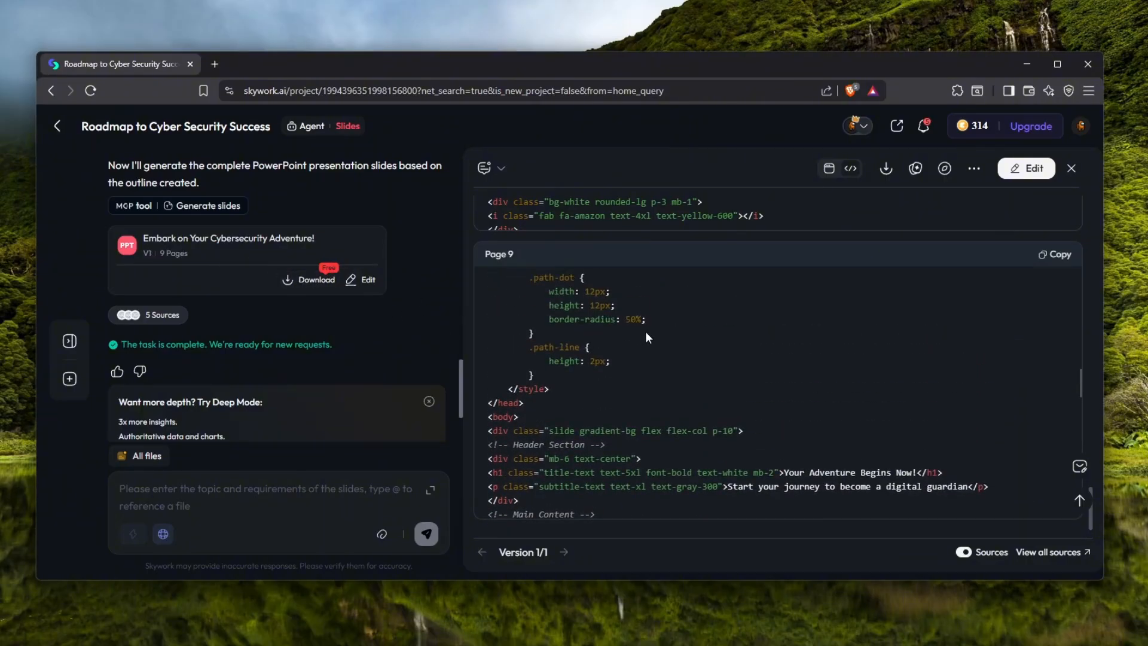
pyautogui.click(850, 168)
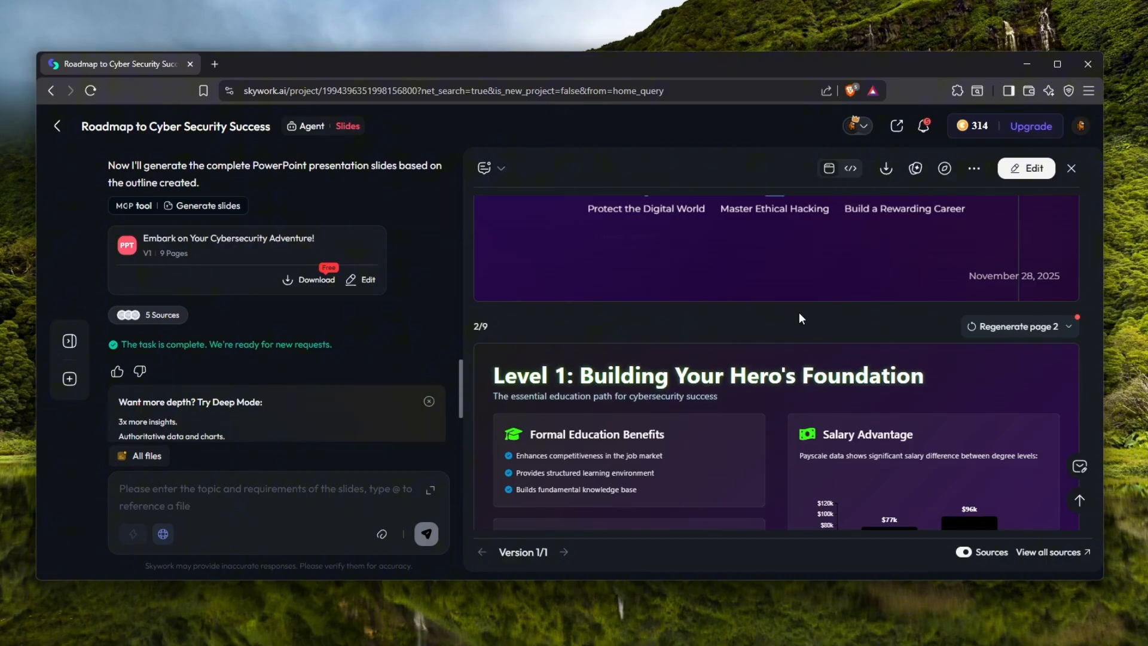
pyautogui.moveTo(797, 315)
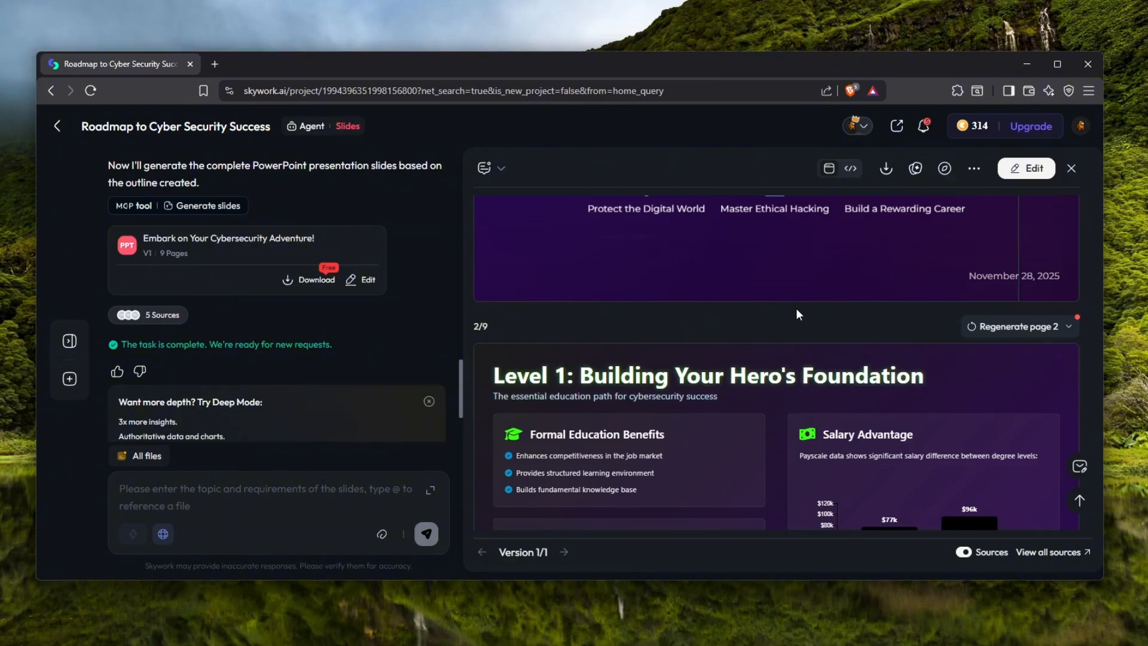